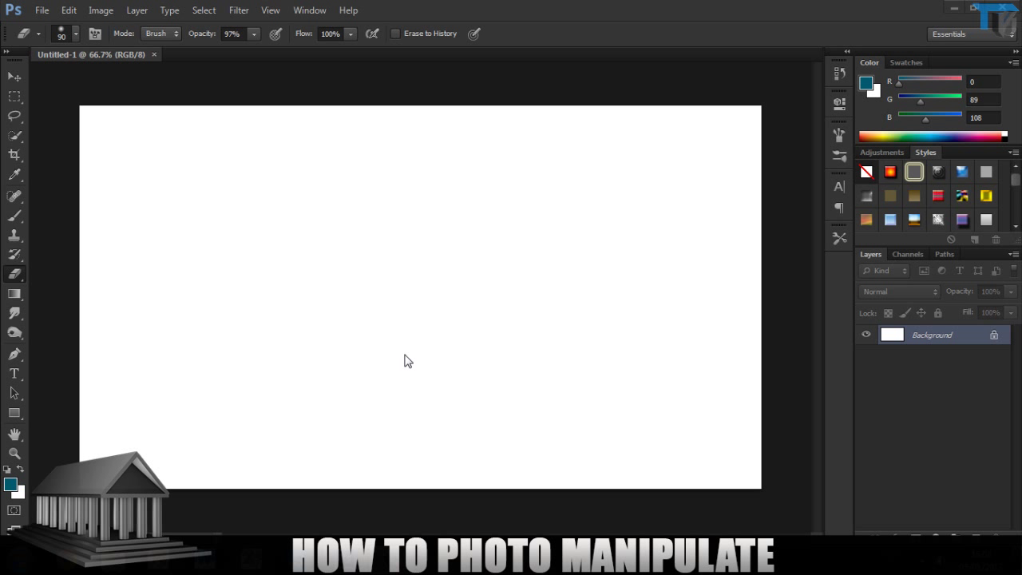
mouse_move(252, 30)
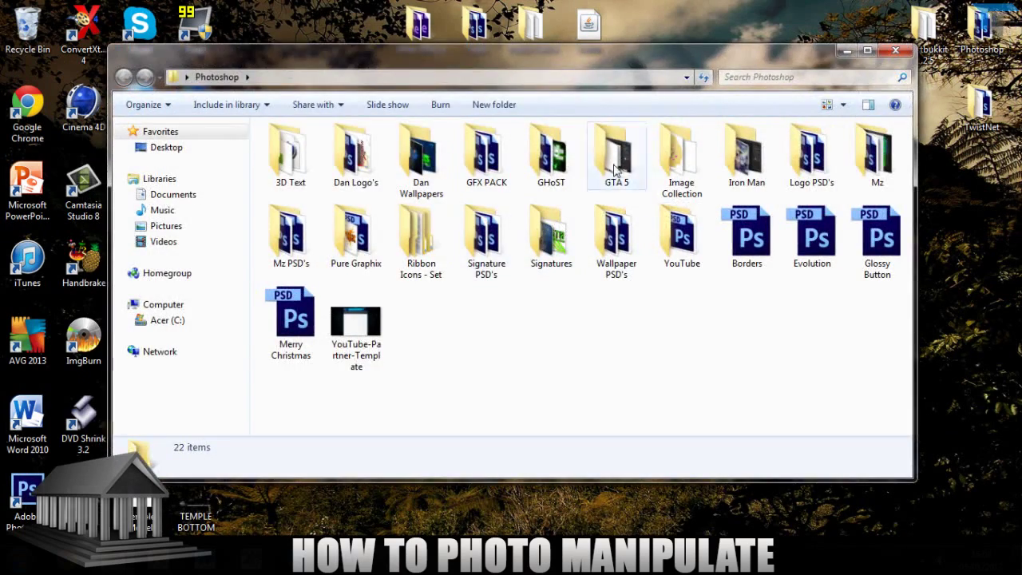
Step: Open GFX PACK, enter the Landscape & Mountains folder and scroll its landscape thumbnails
double_click(485, 152)
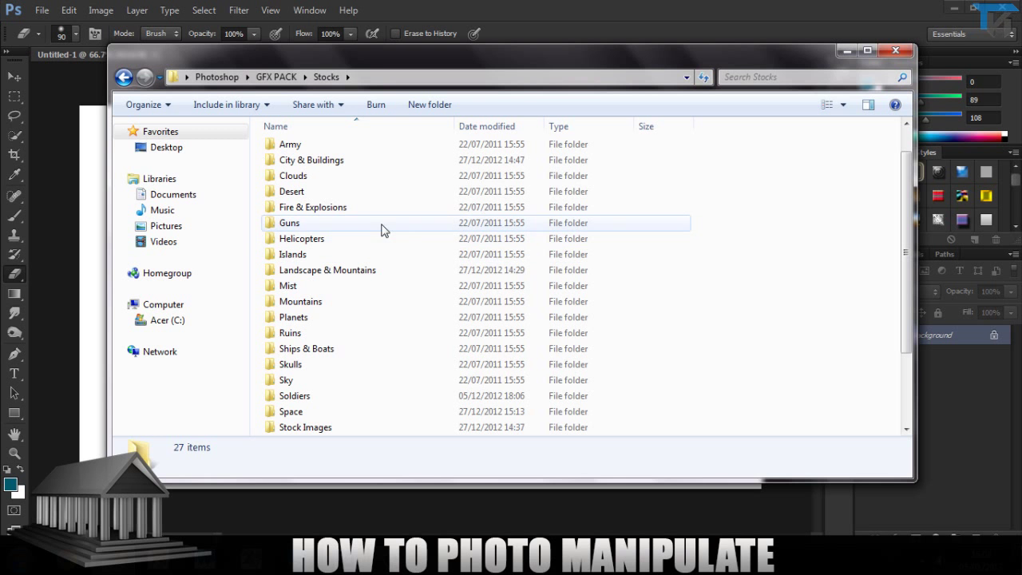
click(327, 270)
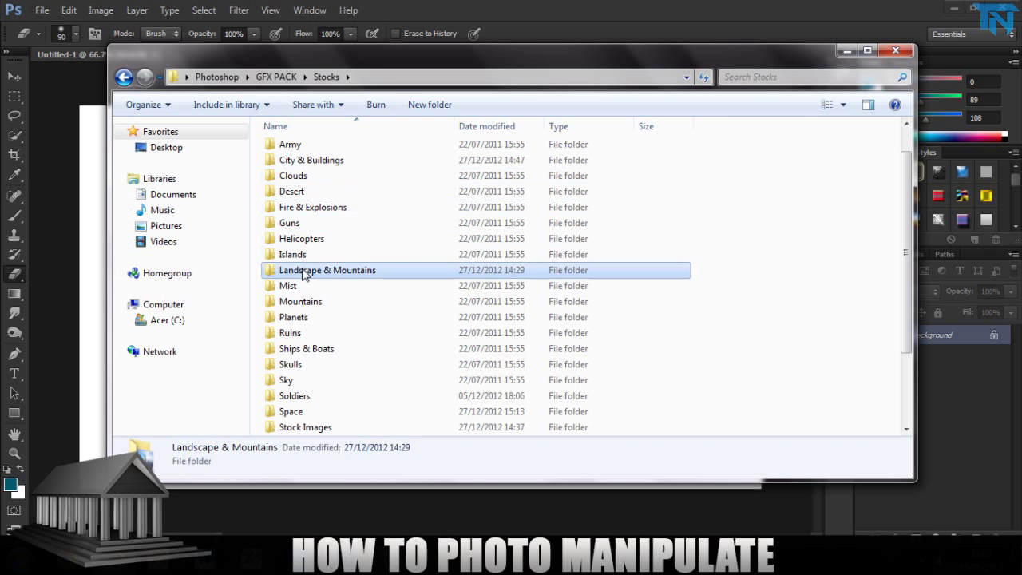
double_click(326, 270)
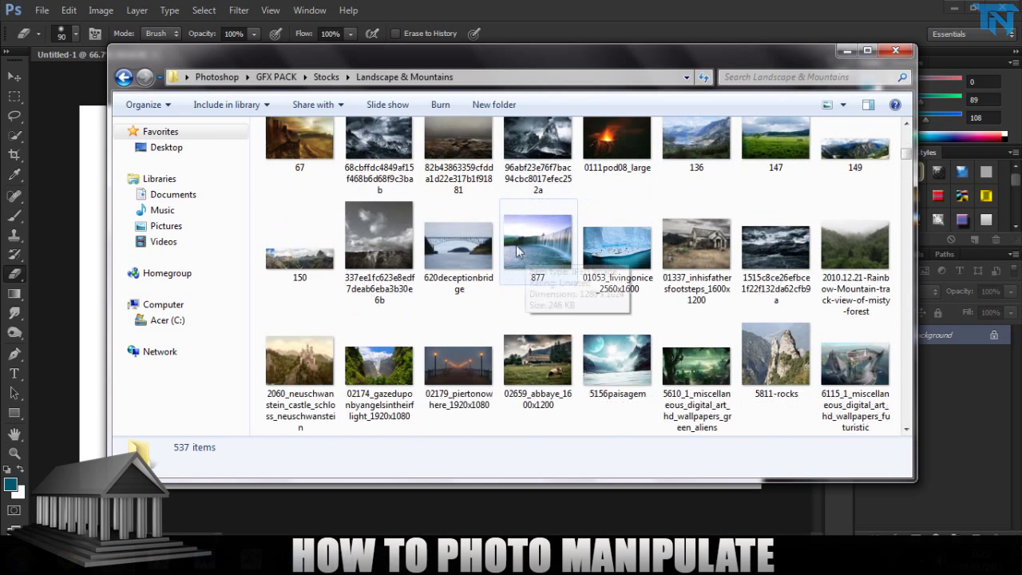
scroll(down, 3)
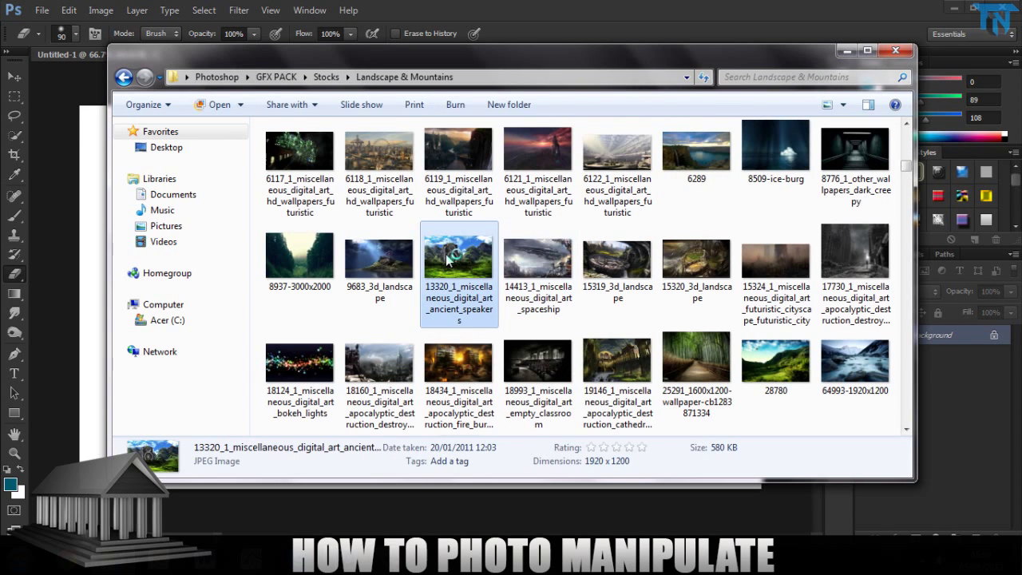
double_click(459, 259)
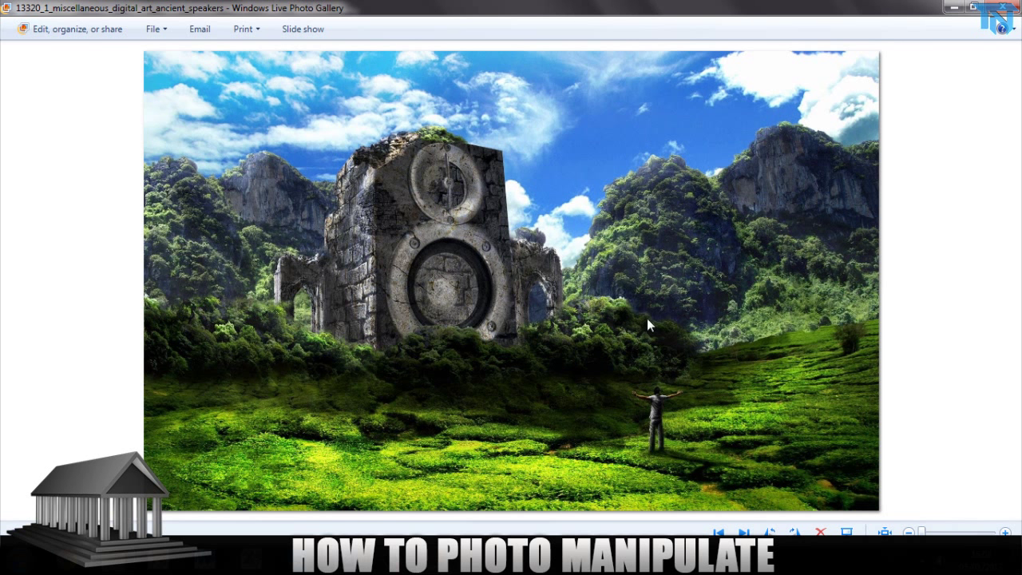
mouse_move(326, 319)
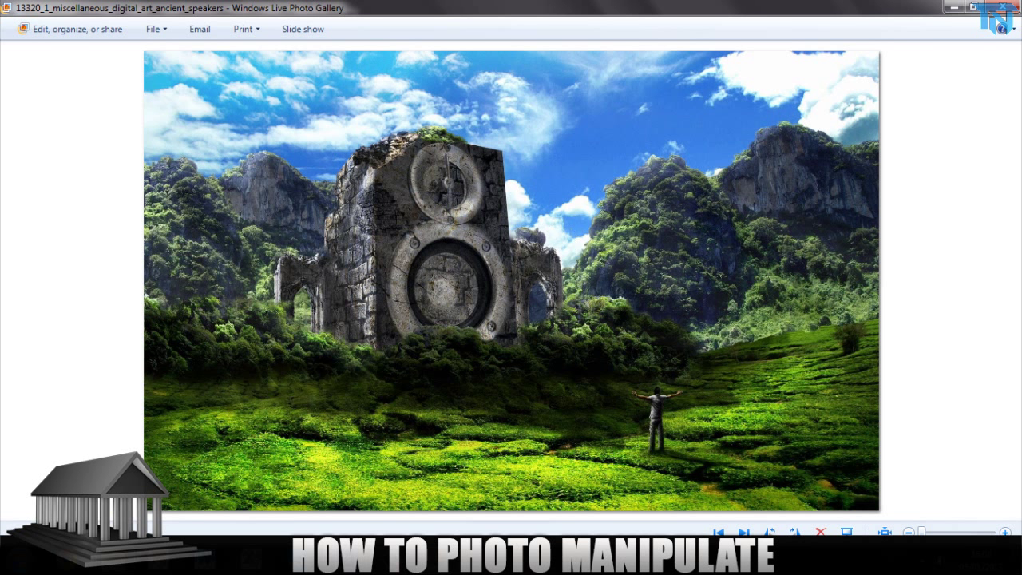
mouse_move(610, 479)
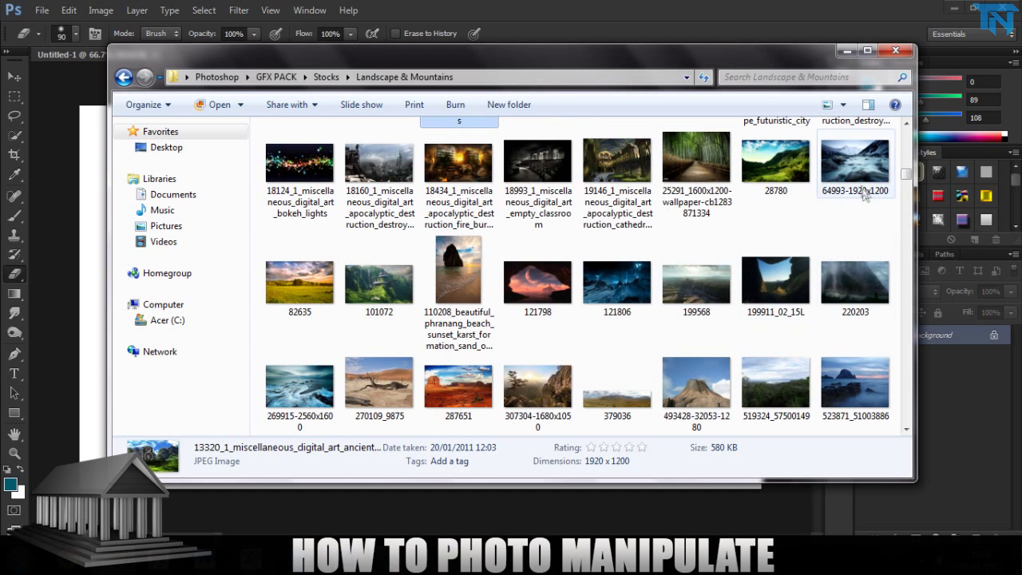
Step: Place the green mountain image across the canvas, rasterize it and rename it Backdrop
click(776, 162)
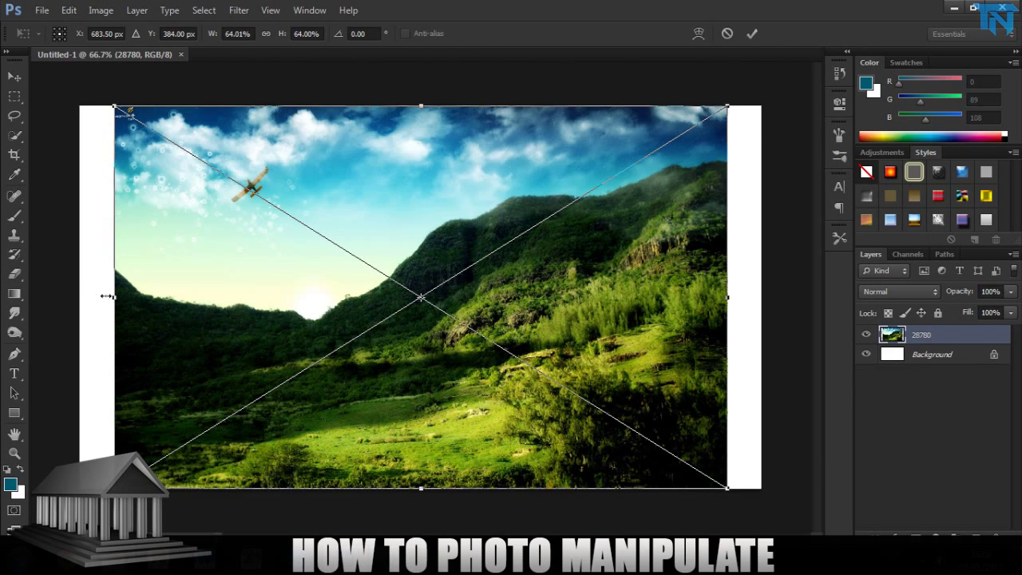
drag(106, 297, 79, 297)
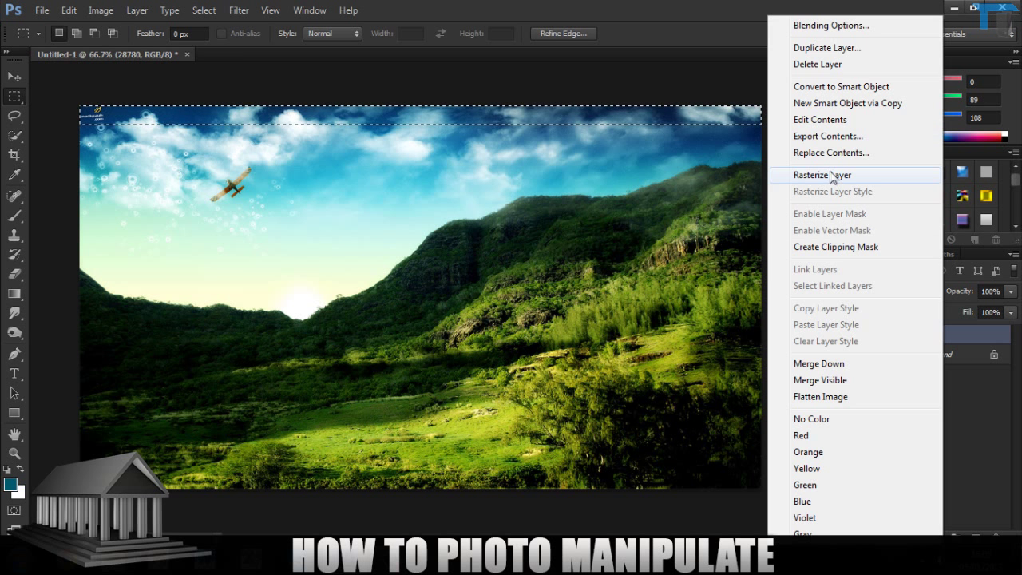
click(822, 175)
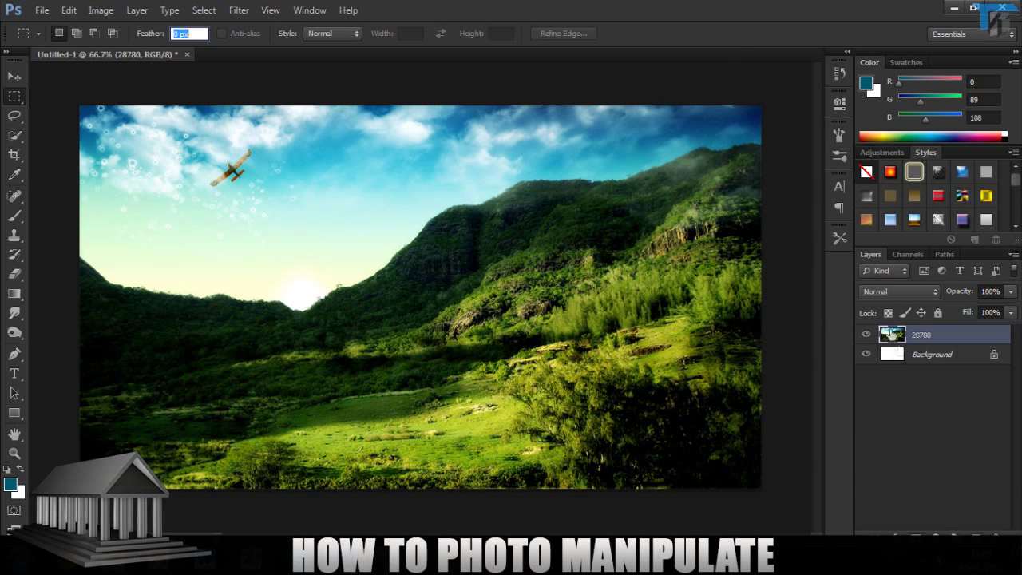
double_click(919, 334)
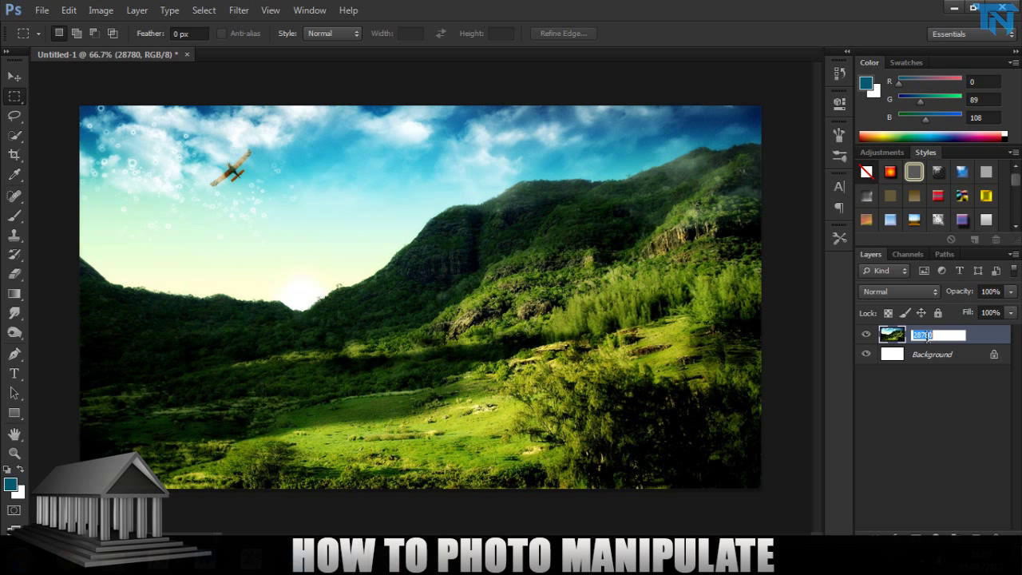
text(Backdrop)
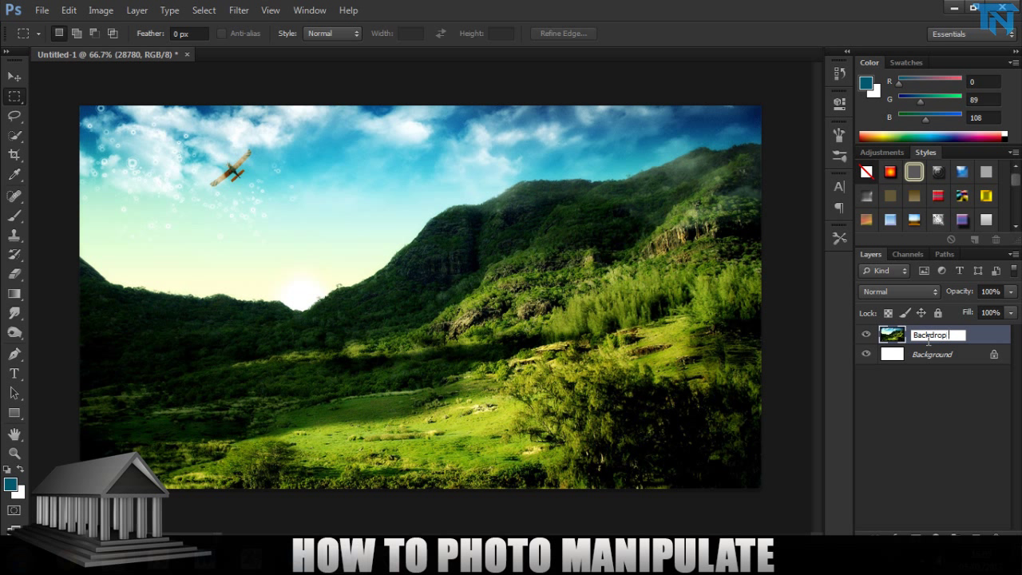
Step: Delete the white Background layer, confirming with Yes
click(931, 354)
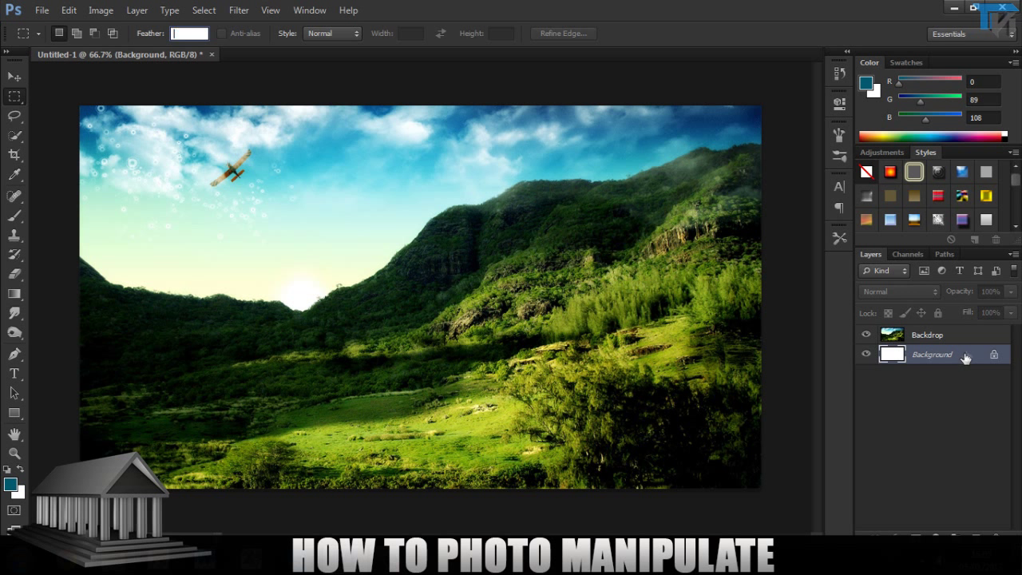
right_click(931, 354)
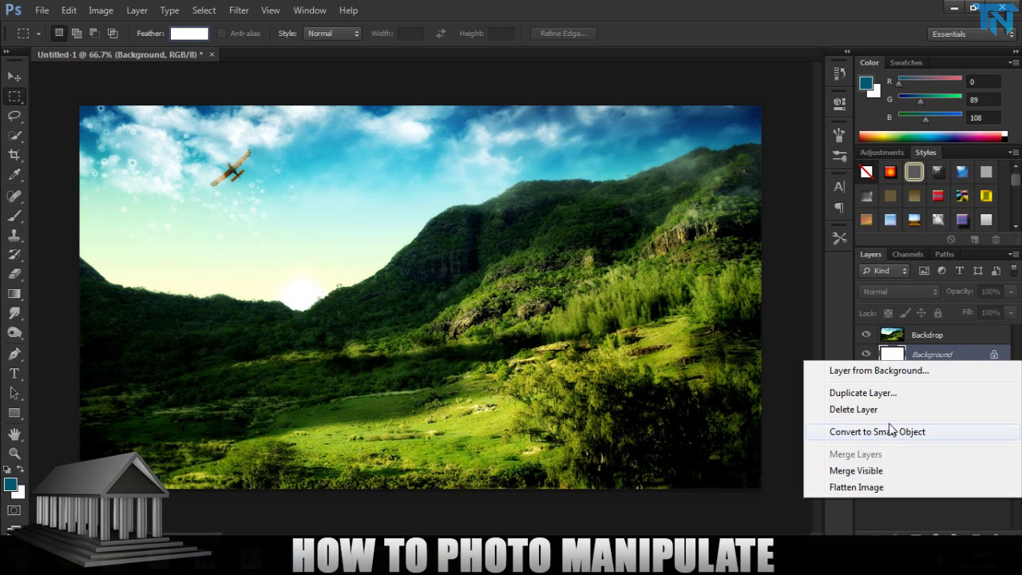
click(854, 409)
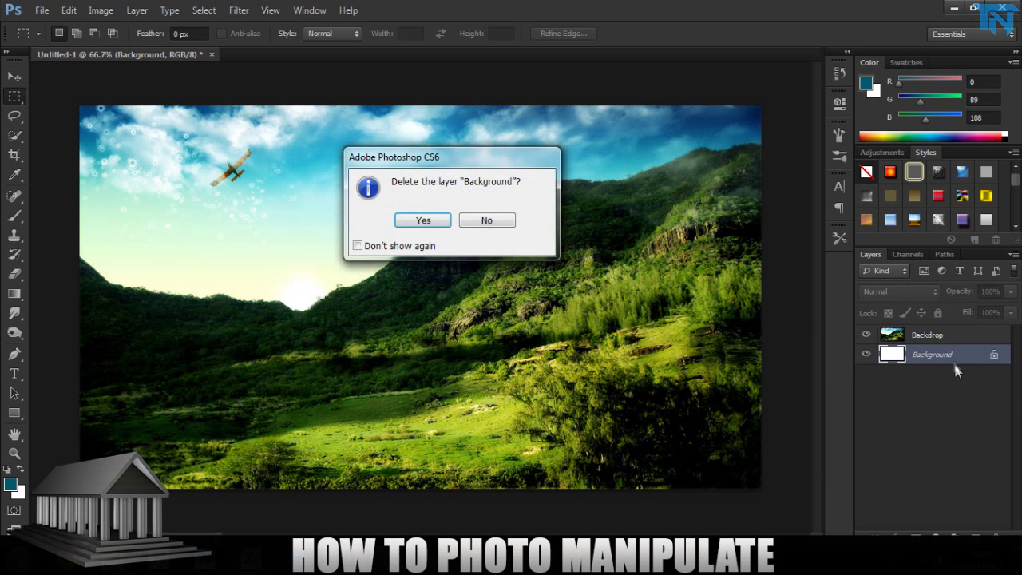
click(421, 219)
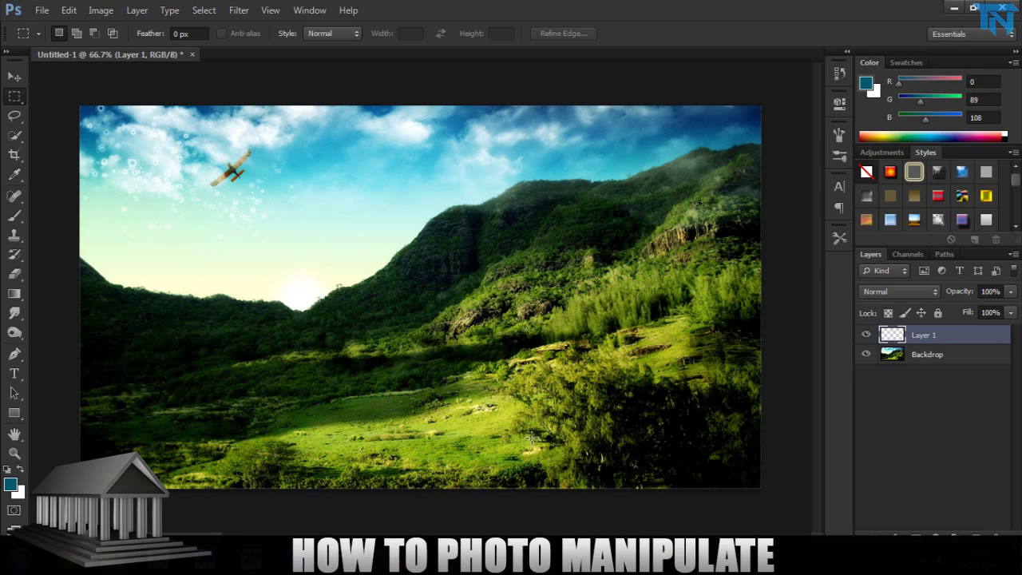
Step: Place the temple render and drag it up to the top left of the landscape
click(953, 8)
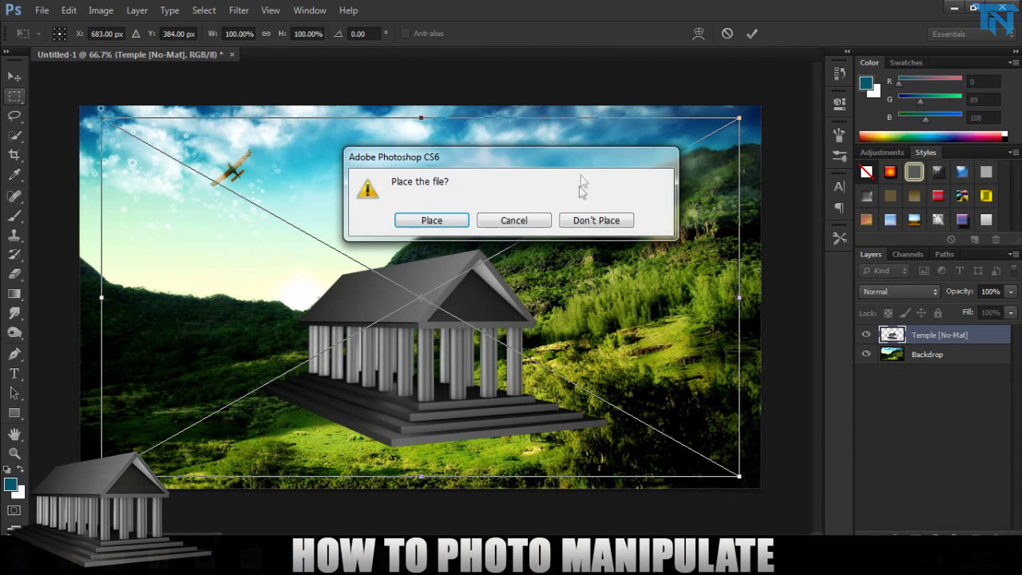
click(431, 219)
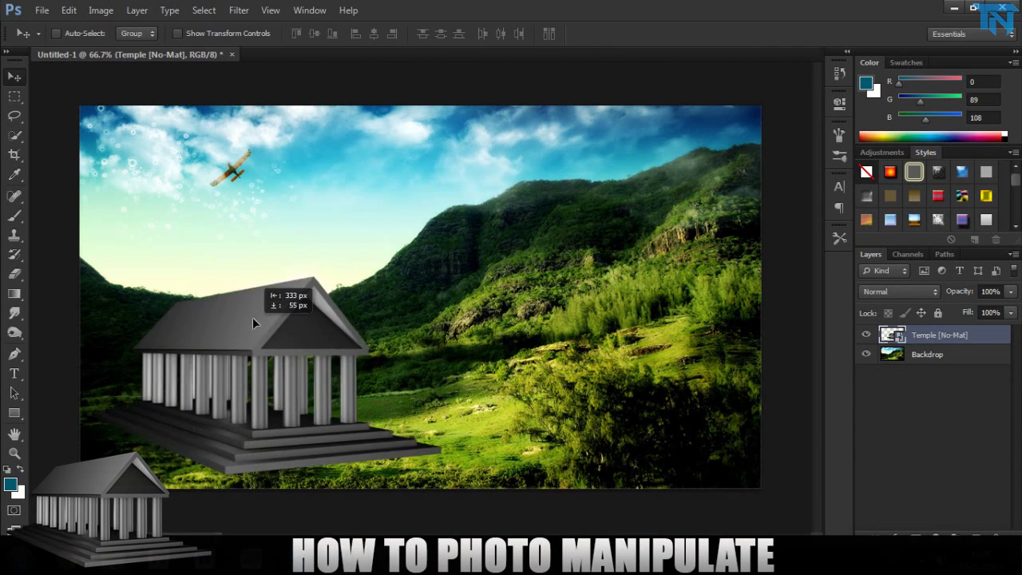
drag(256, 322, 287, 314)
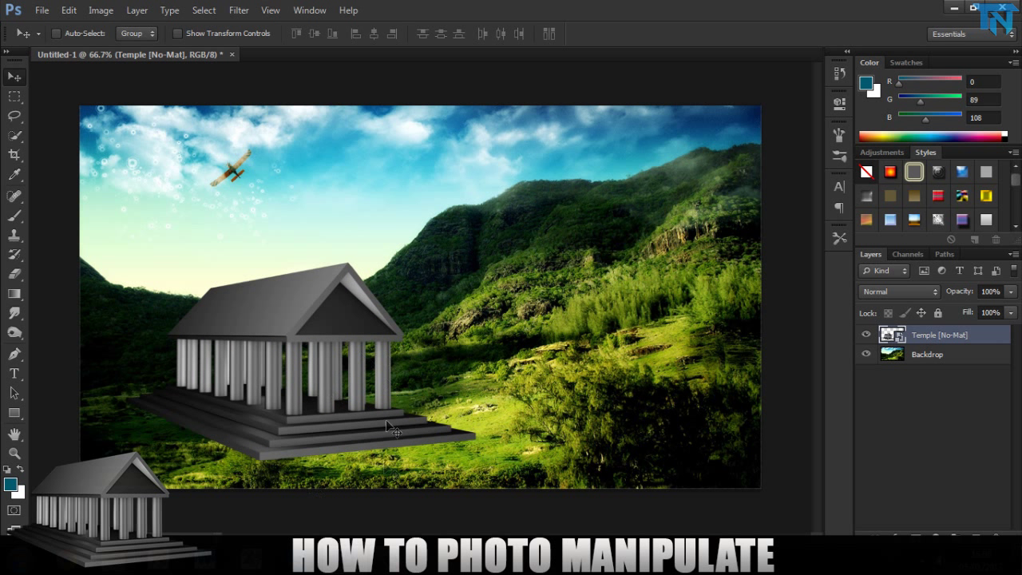
mouse_move(289, 248)
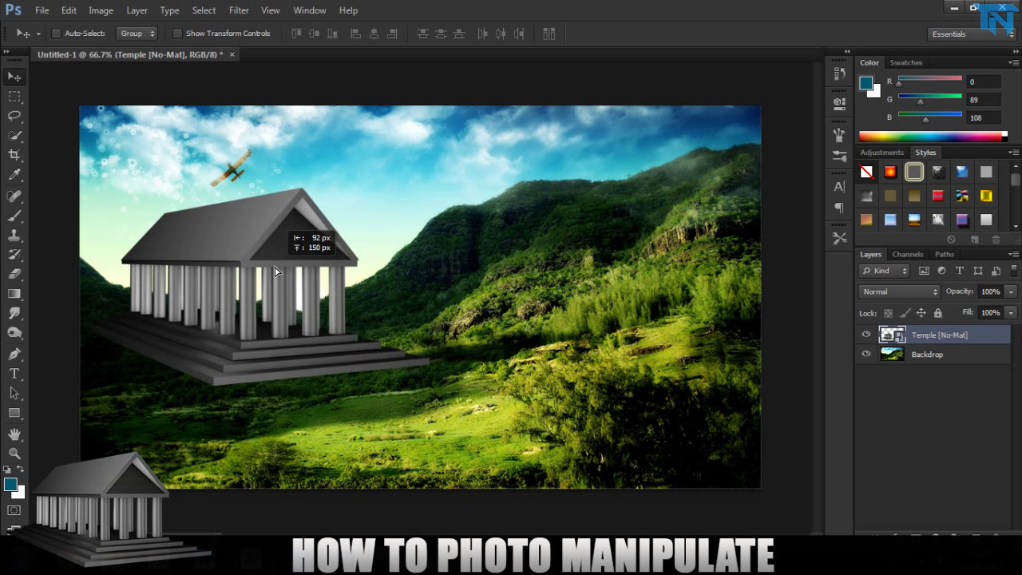
drag(275, 271, 272, 220)
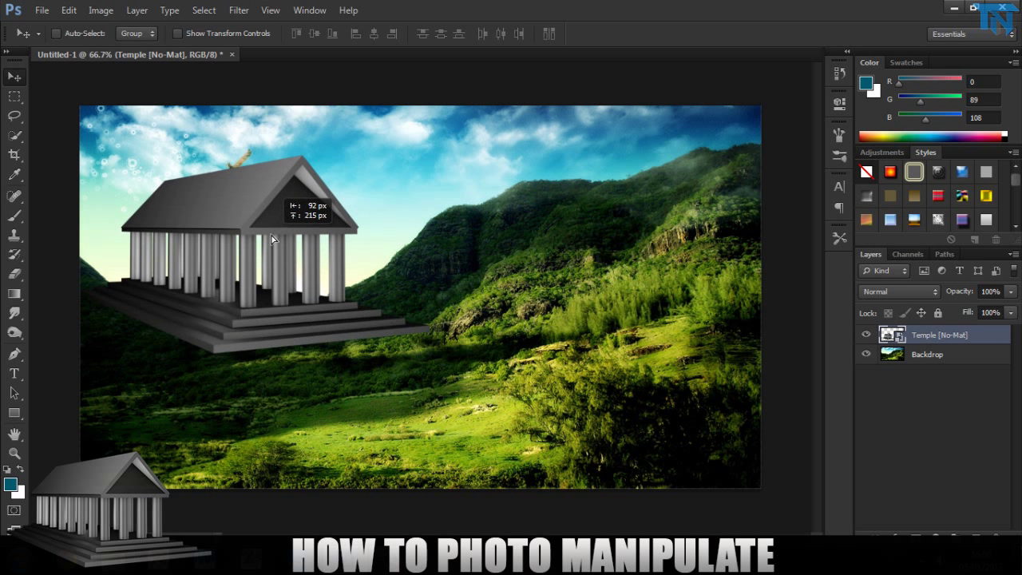
drag(271, 240, 281, 216)
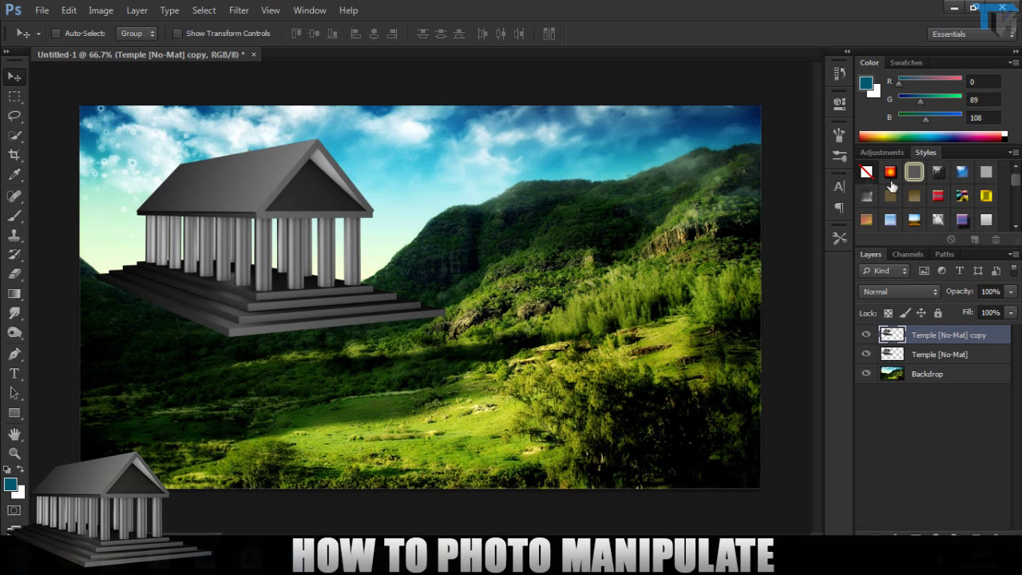
Step: Hide the original temple layer and work on the temple copy on the canvas
click(865, 354)
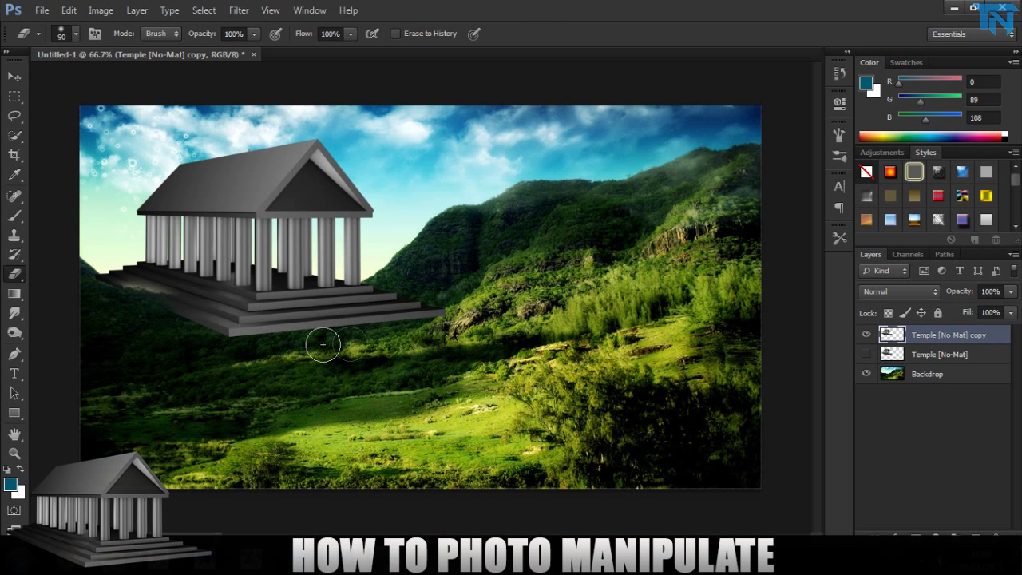
drag(322, 344, 358, 327)
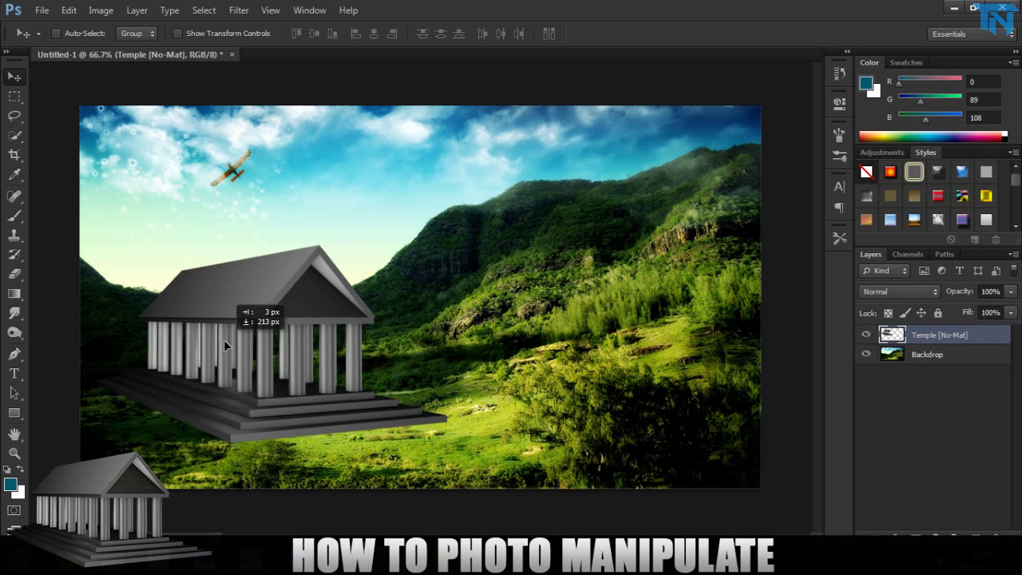
Step: Move the temple down onto the grassy slope and begin scaling it smaller with Ctrl+T
drag(228, 345, 231, 371)
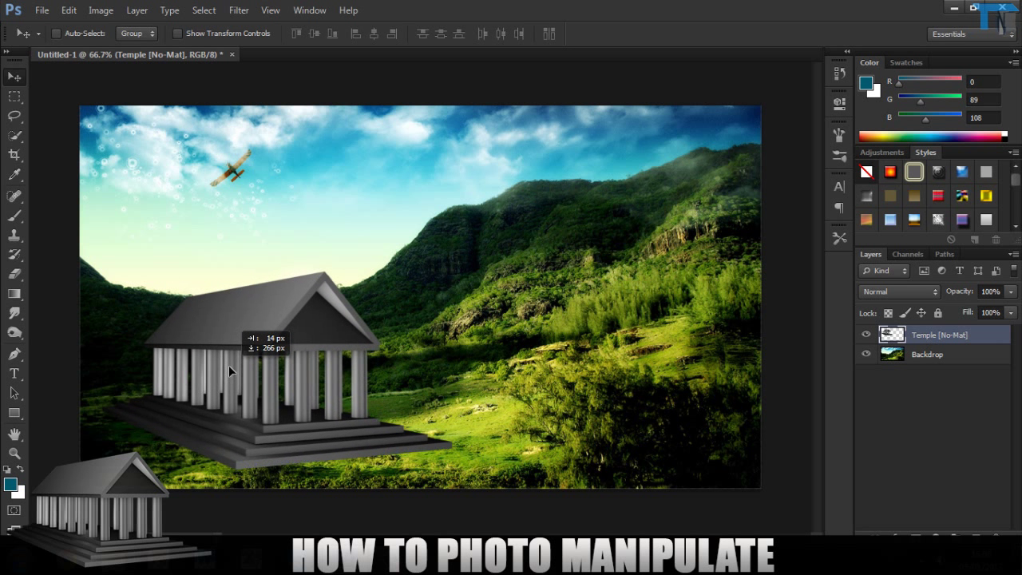
key(ctrl+t)
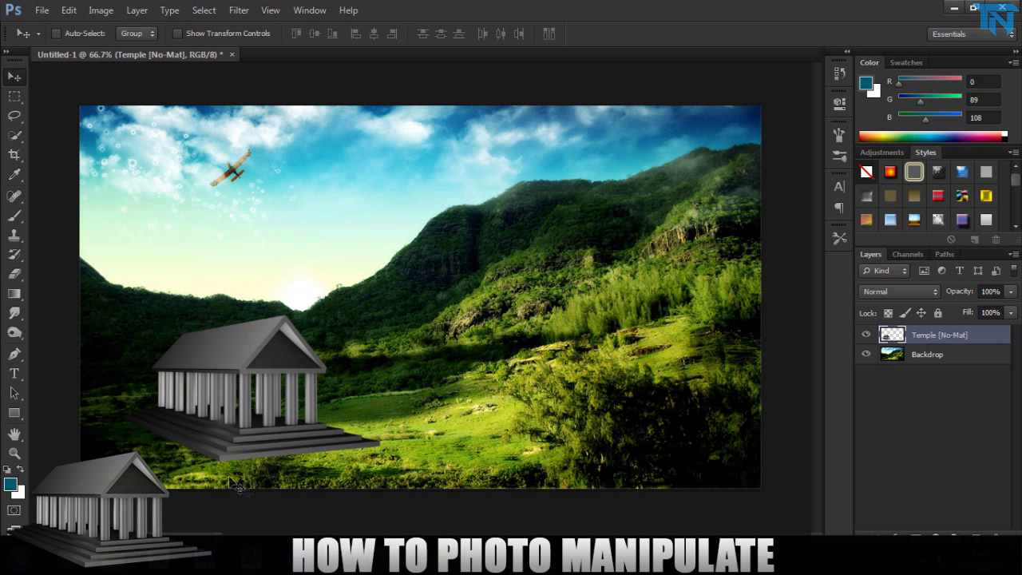
mouse_move(132, 427)
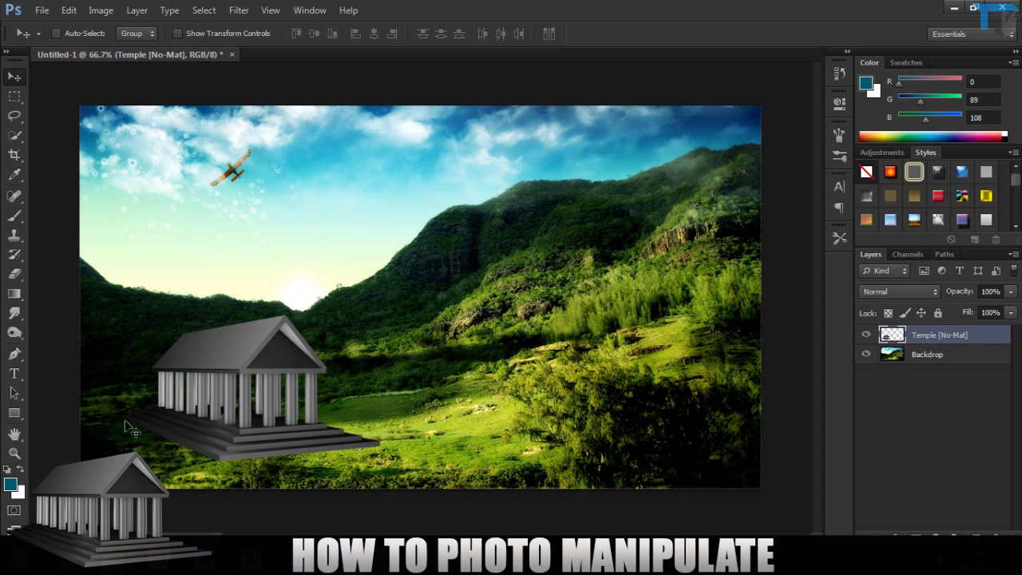
mouse_move(187, 495)
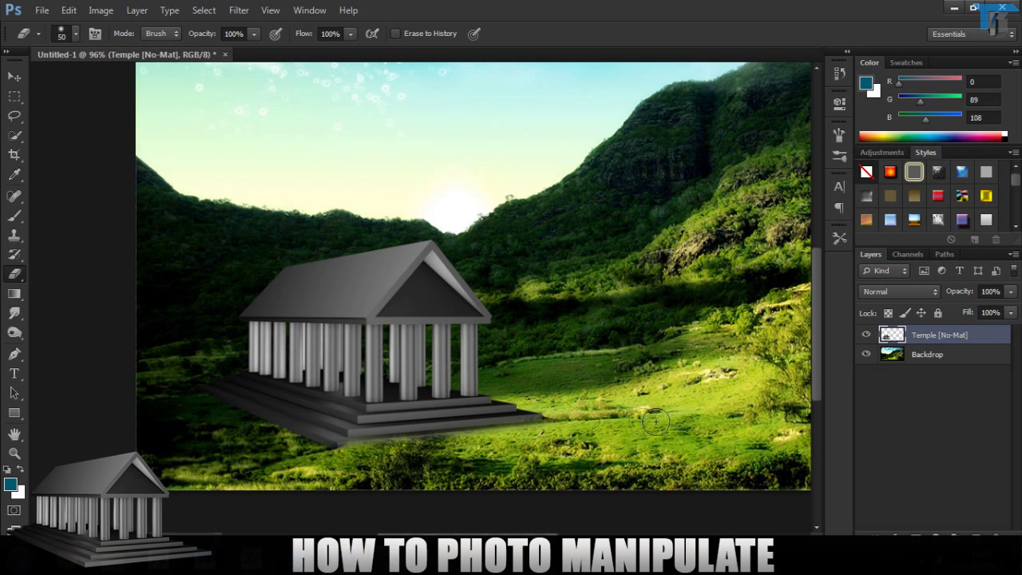
mouse_move(414, 416)
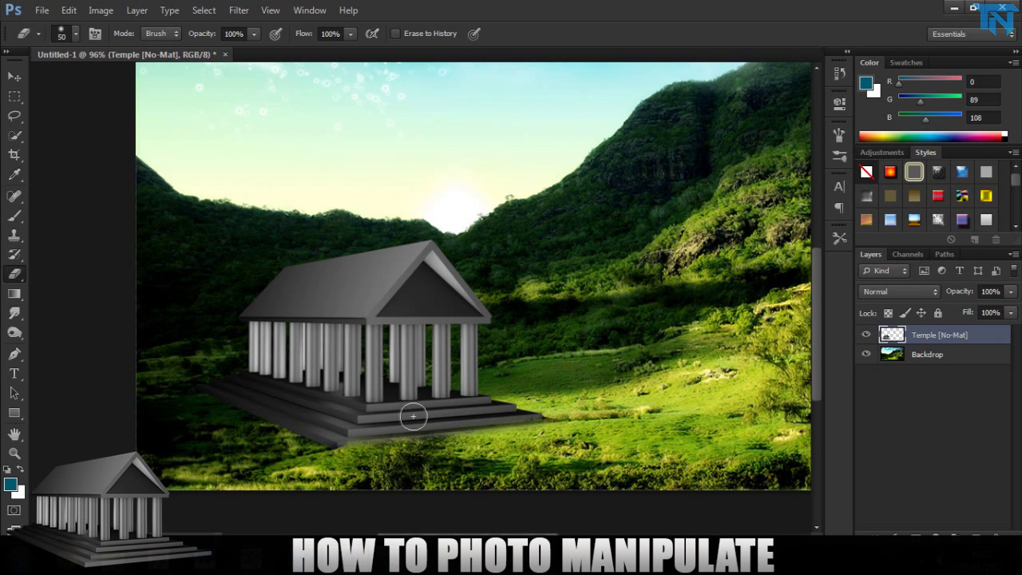
mouse_move(246, 464)
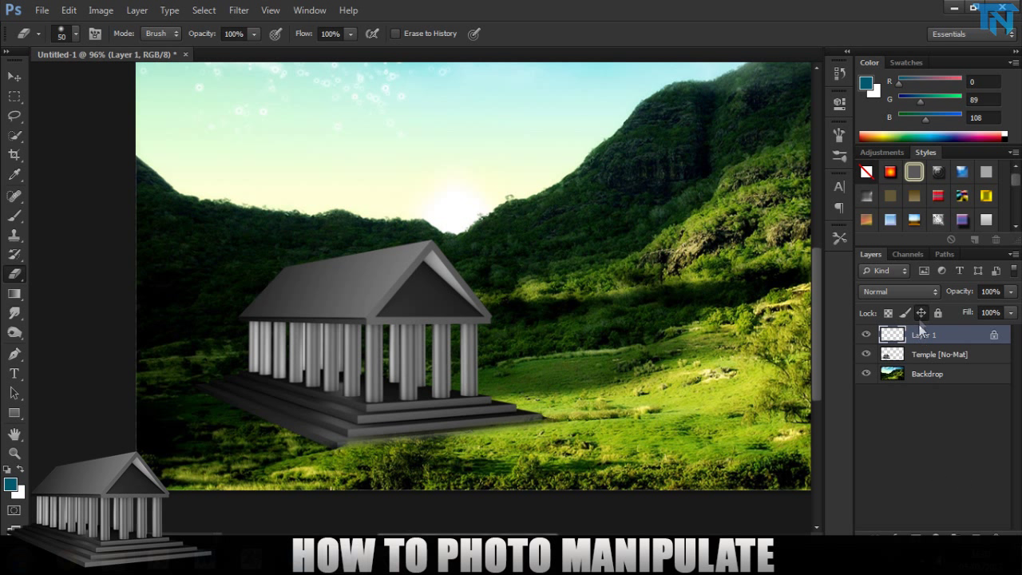
Step: Paint a dark shadow under the temple base with a soft round brush at 60% opacity
click(940, 355)
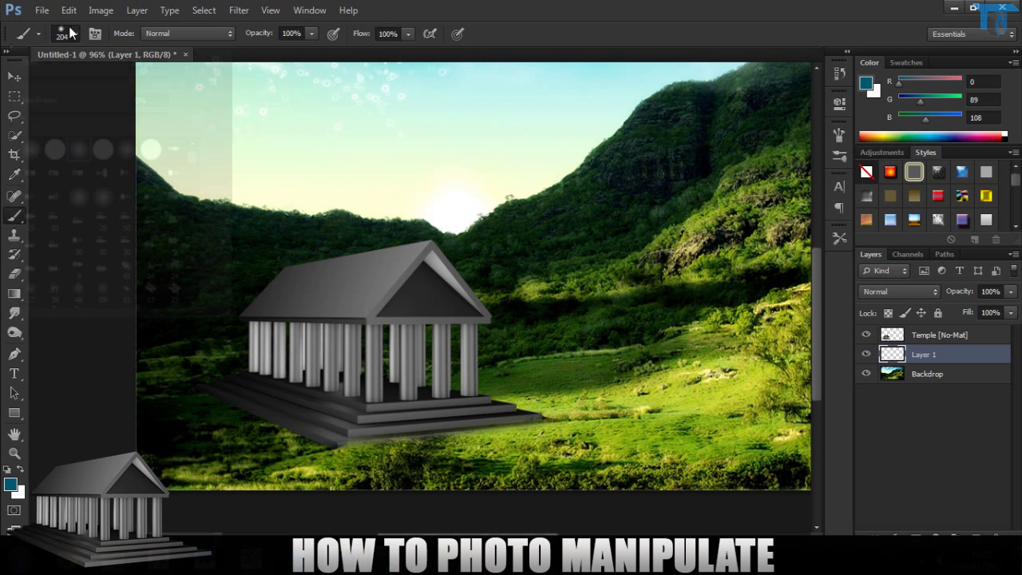
click(76, 33)
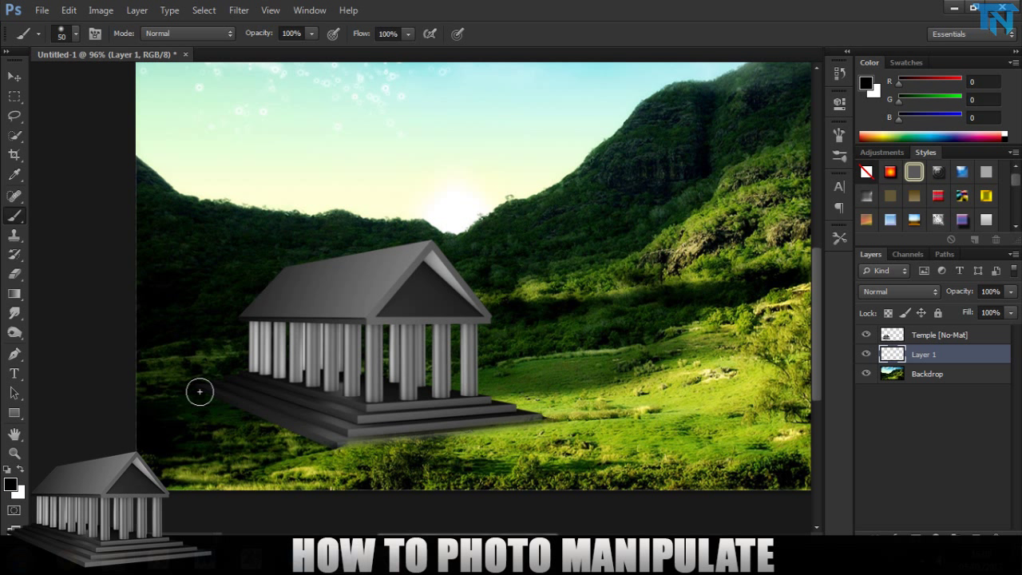
drag(200, 391, 281, 423)
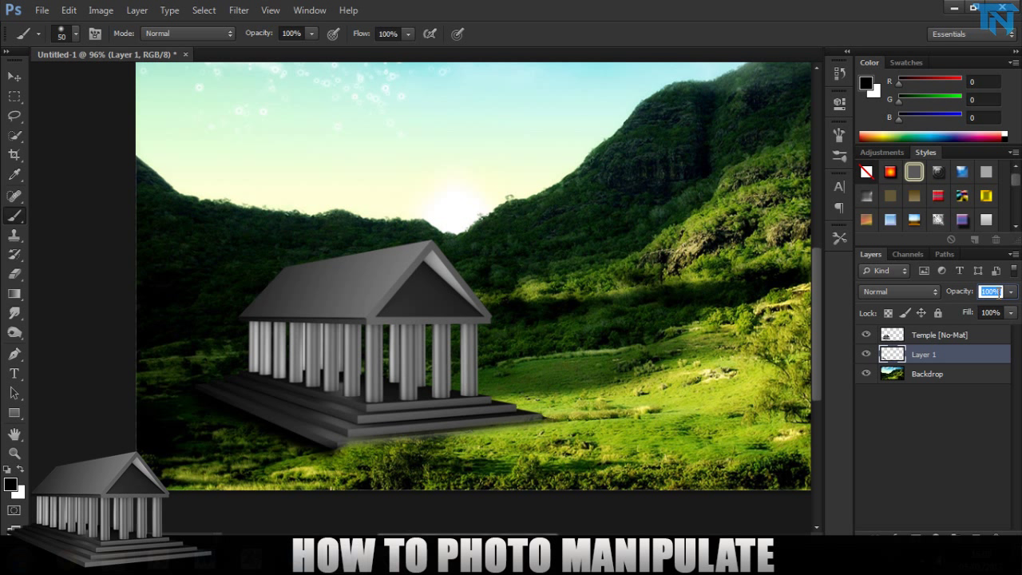
text(60)
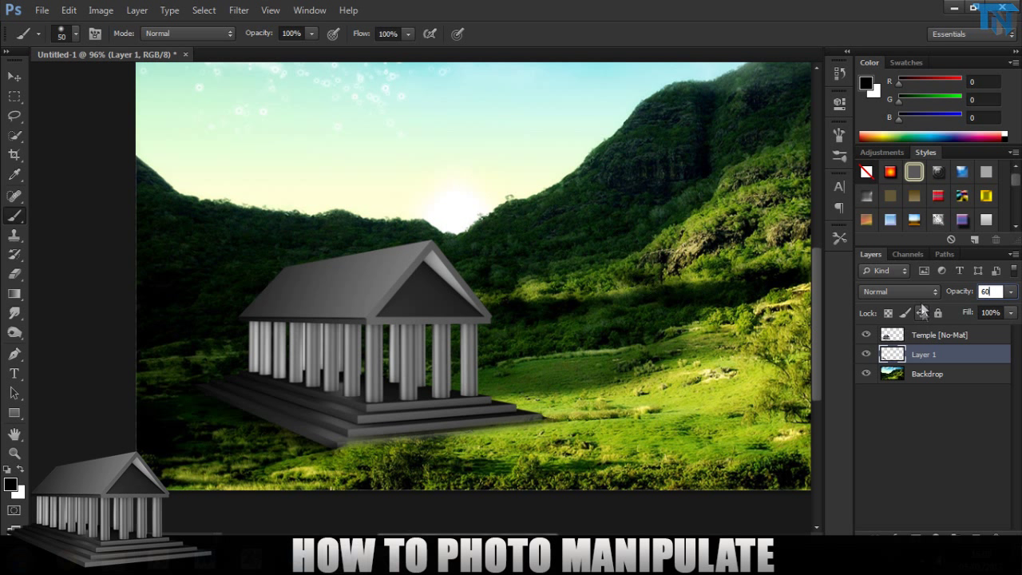
Step: Try other blend modes, keep Normal, and reposition the shadow beneath the temple base
click(898, 291)
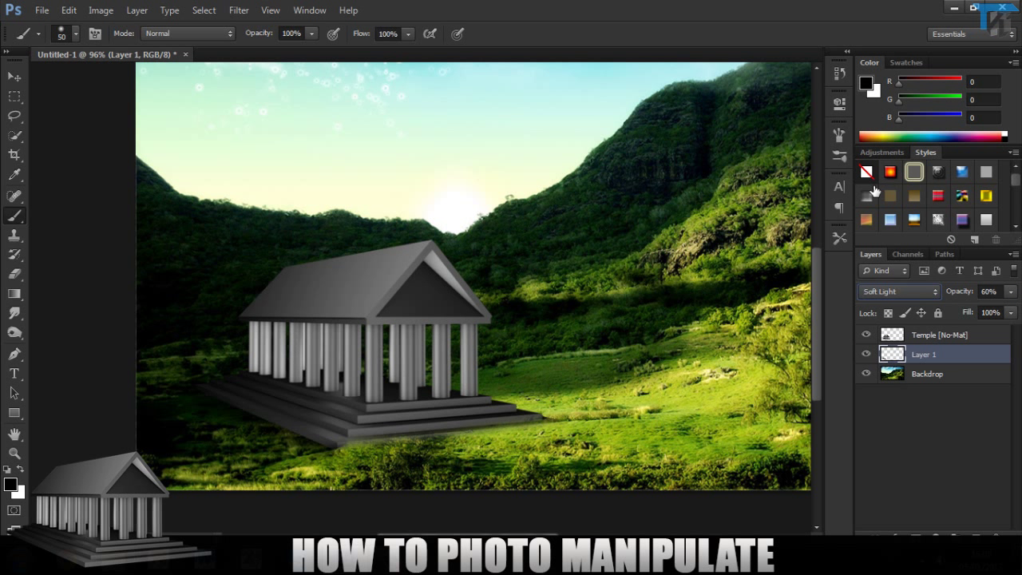
click(894, 290)
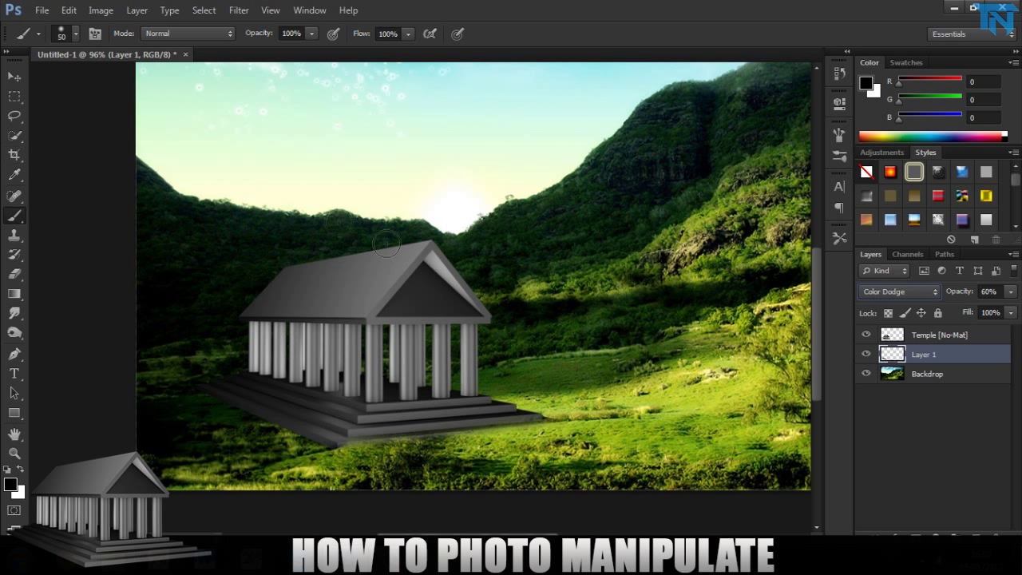
click(898, 291)
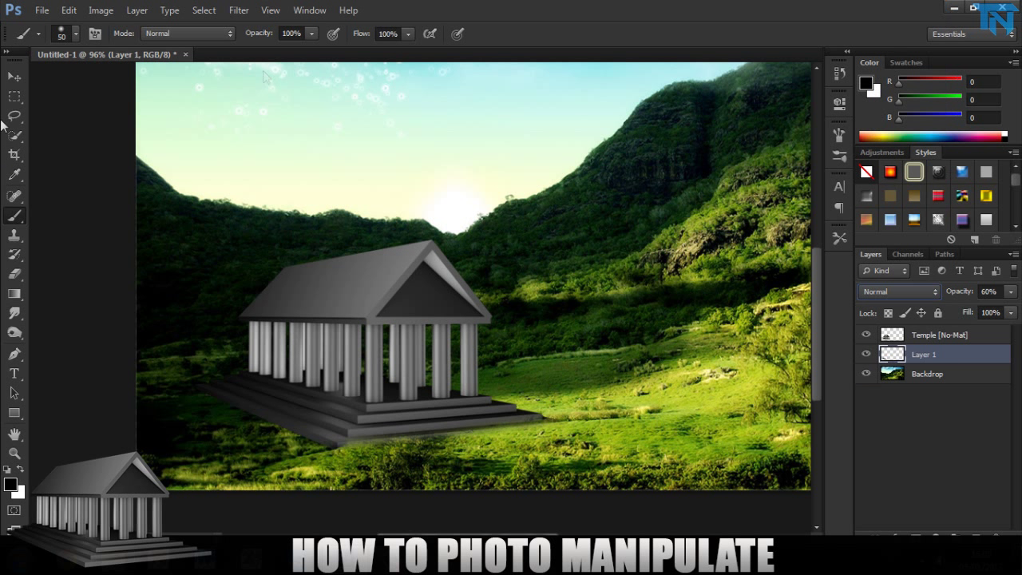
click(13, 76)
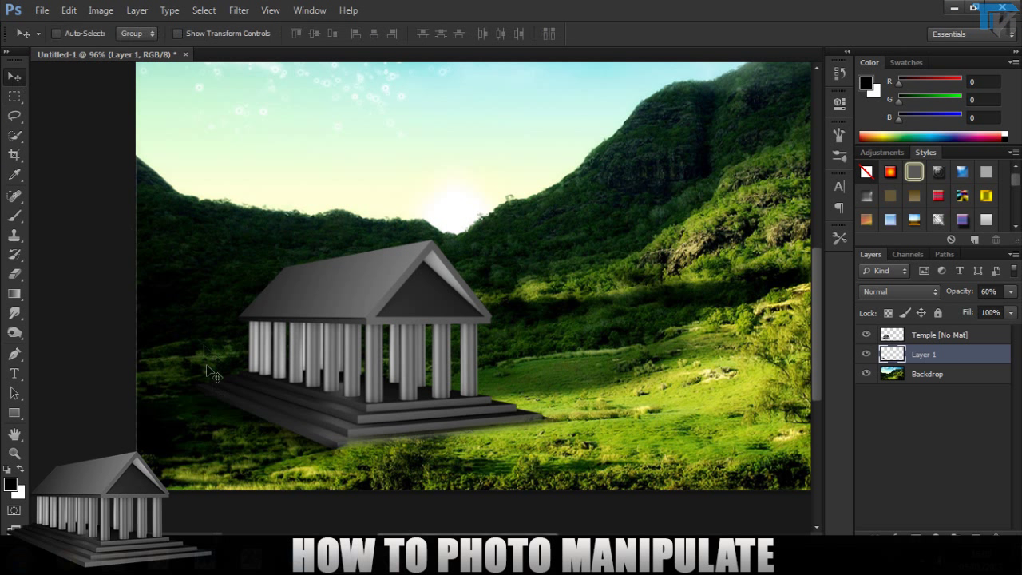
drag(214, 373, 274, 405)
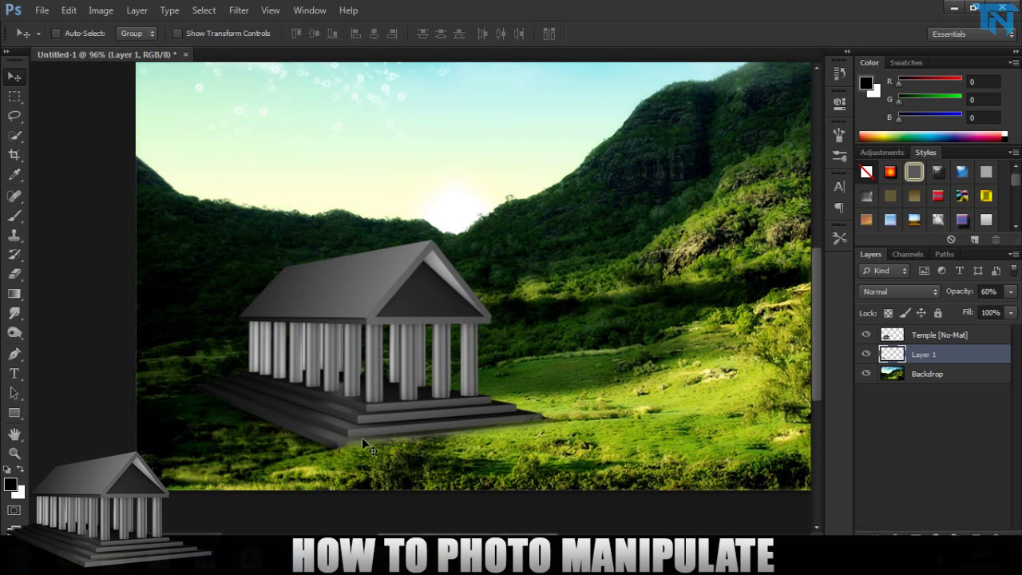
mouse_move(690, 338)
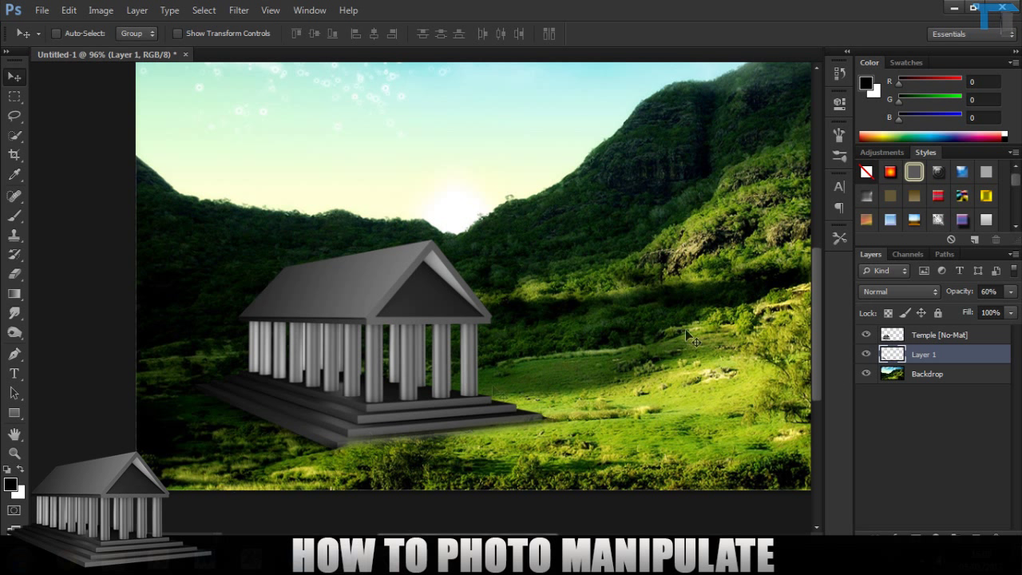
Step: Select the temple layer to erase its bottom edges
click(939, 335)
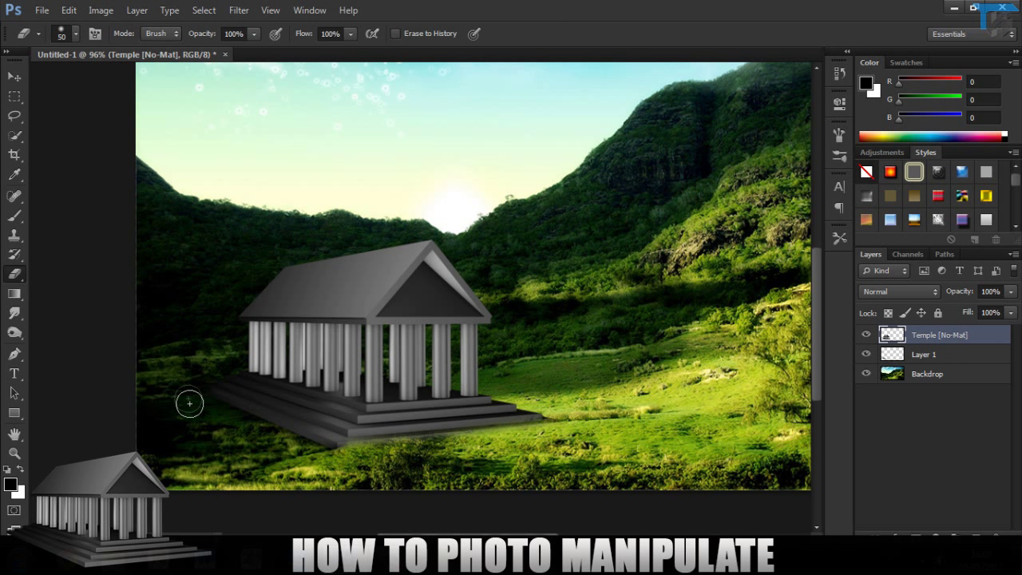
mouse_move(282, 420)
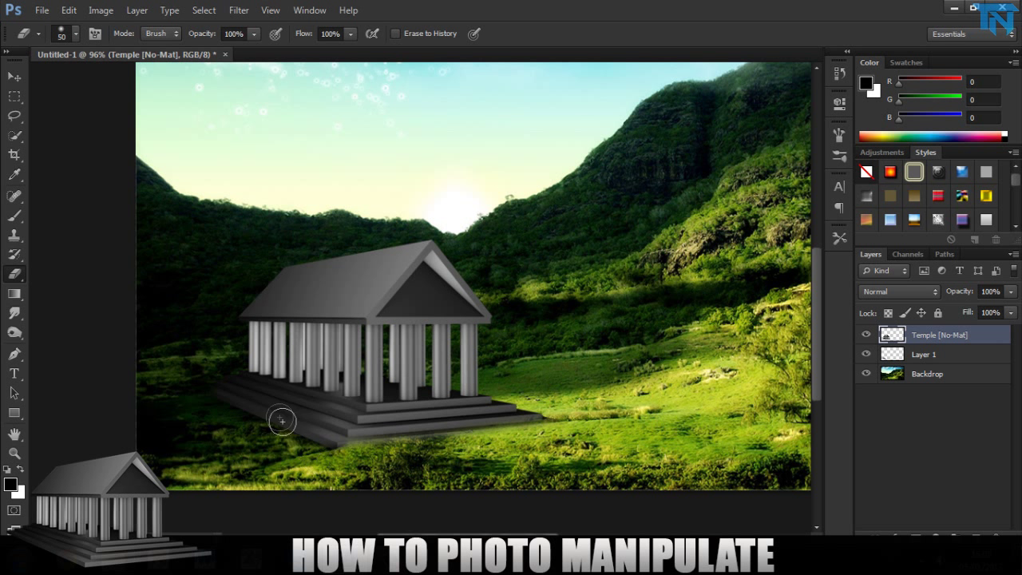
mouse_move(224, 410)
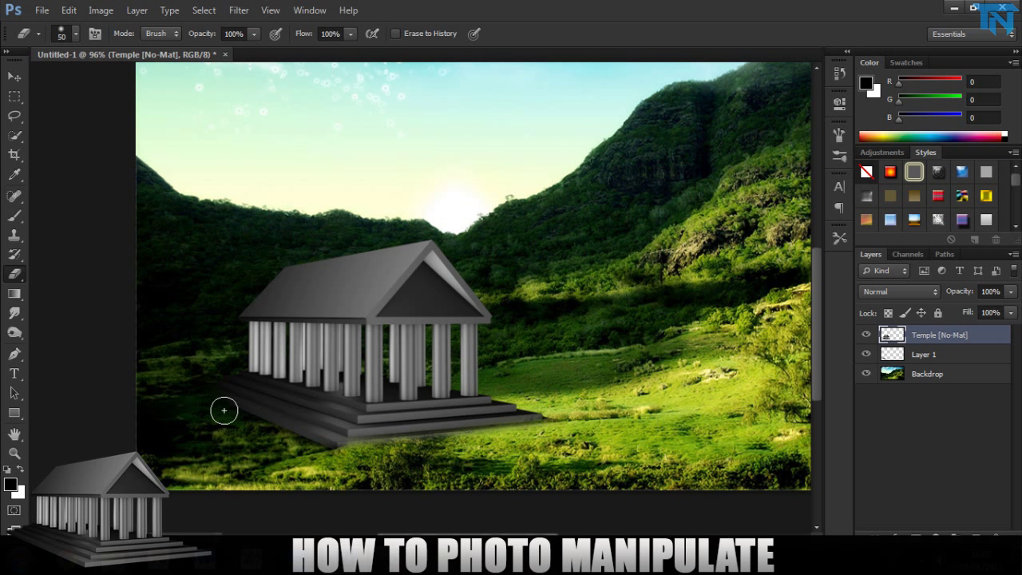
mouse_move(218, 414)
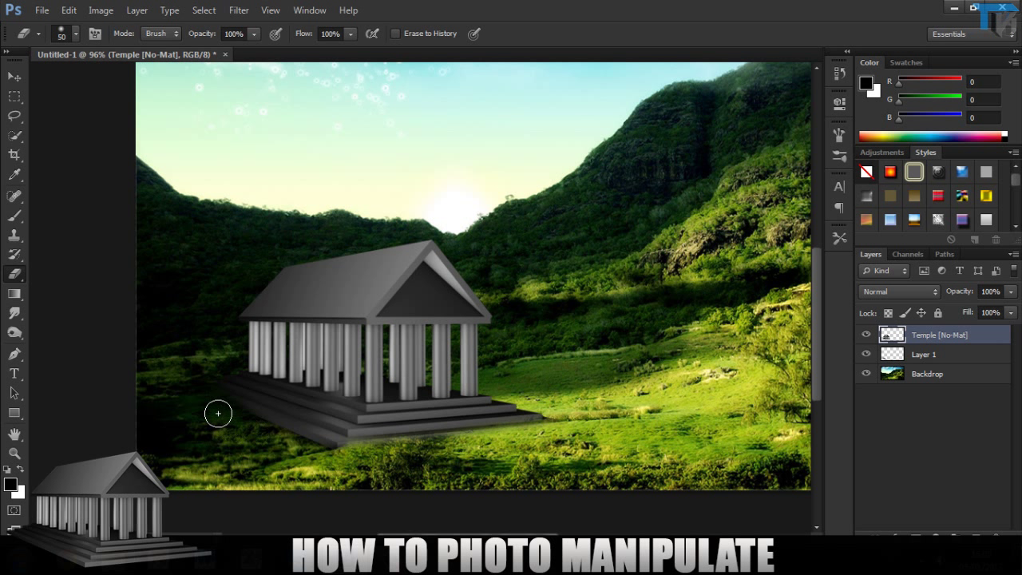
mouse_move(206, 419)
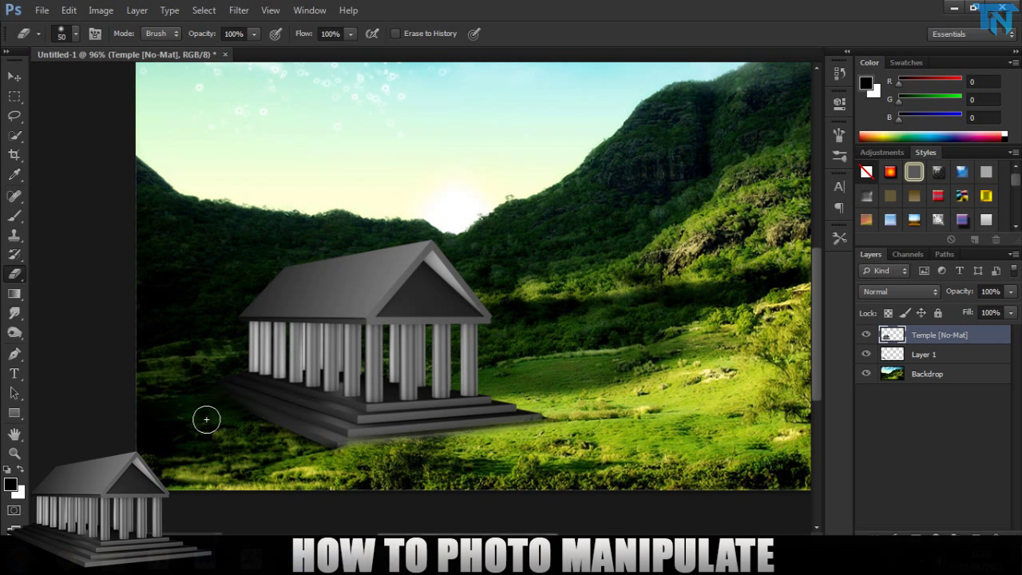
mouse_move(233, 416)
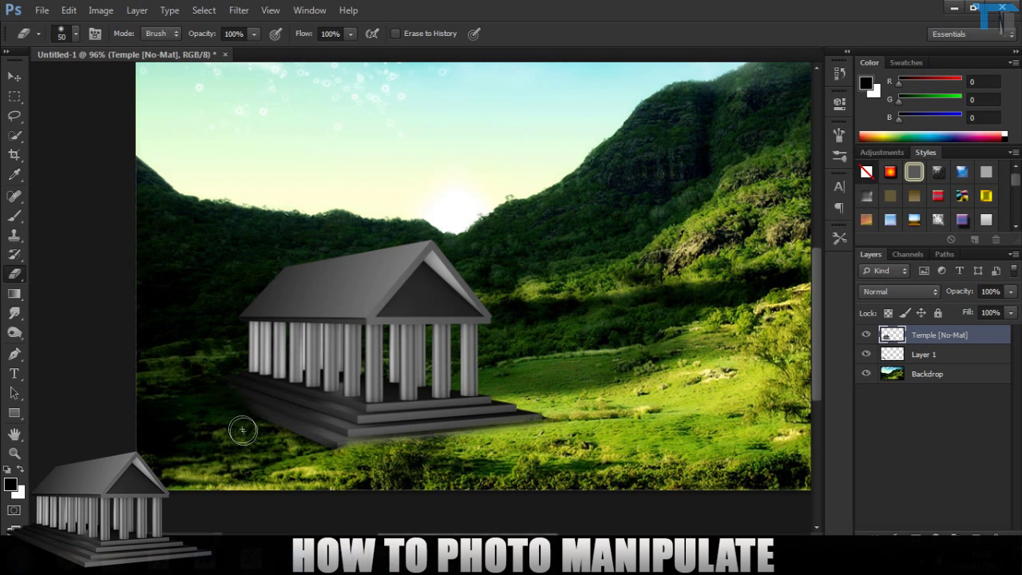
mouse_move(255, 434)
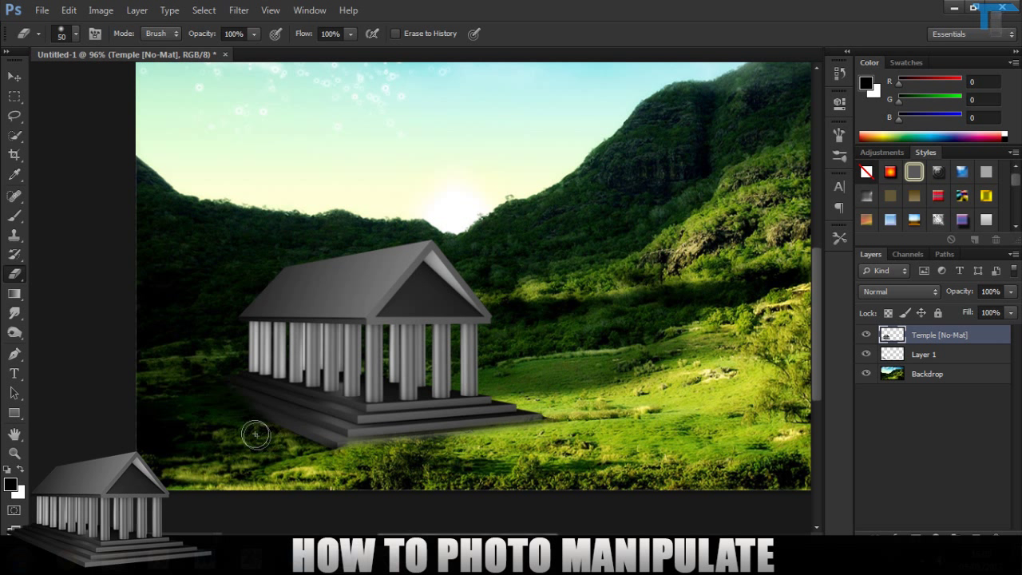
mouse_move(301, 447)
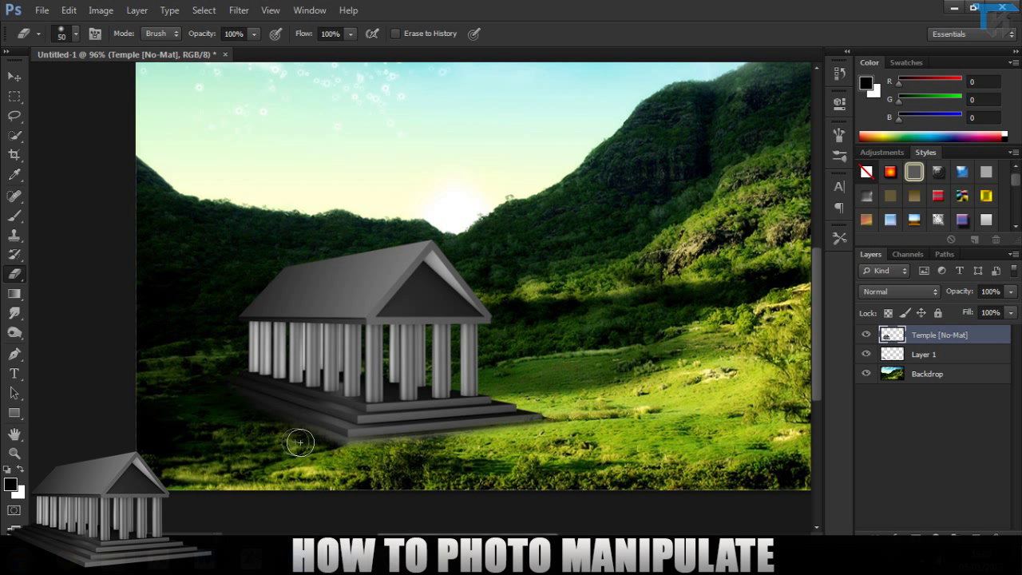
mouse_move(226, 410)
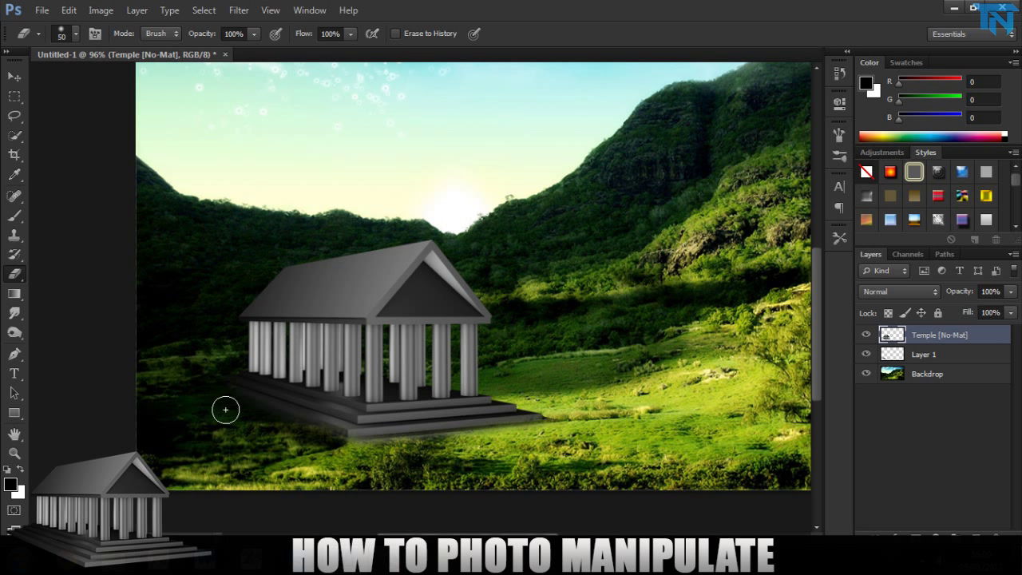
mouse_move(387, 498)
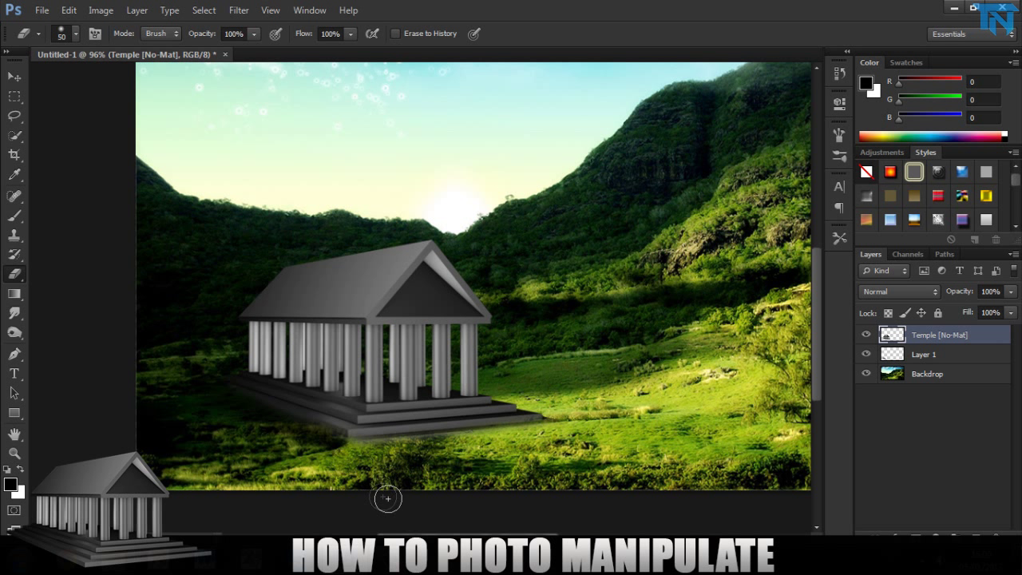
mouse_move(305, 437)
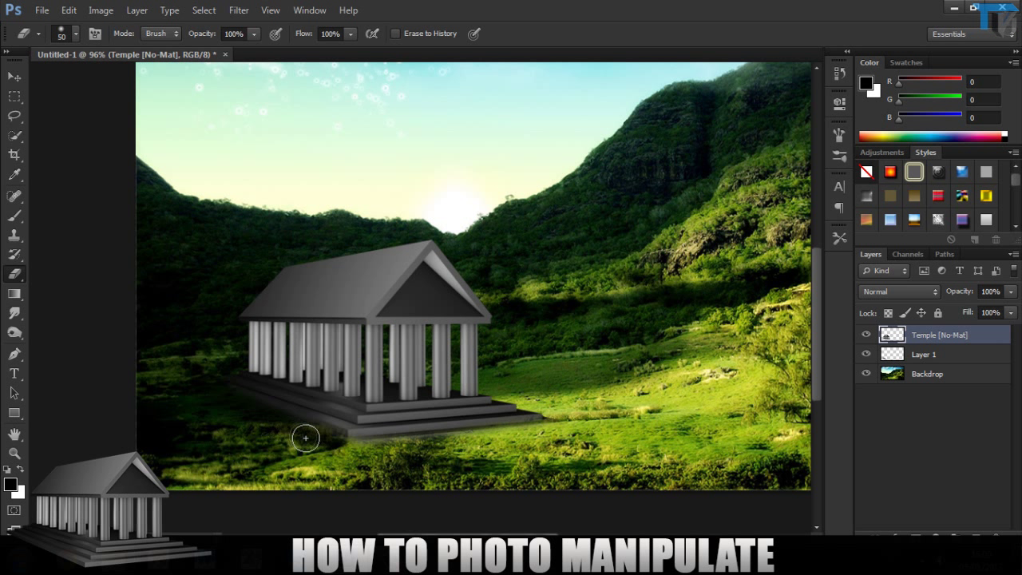
mouse_move(344, 487)
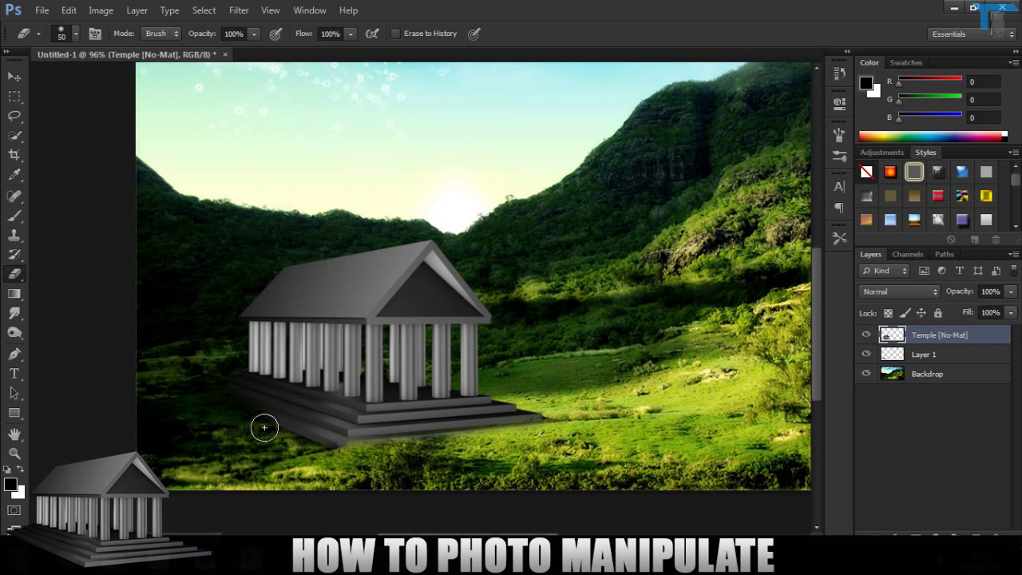
mouse_move(275, 437)
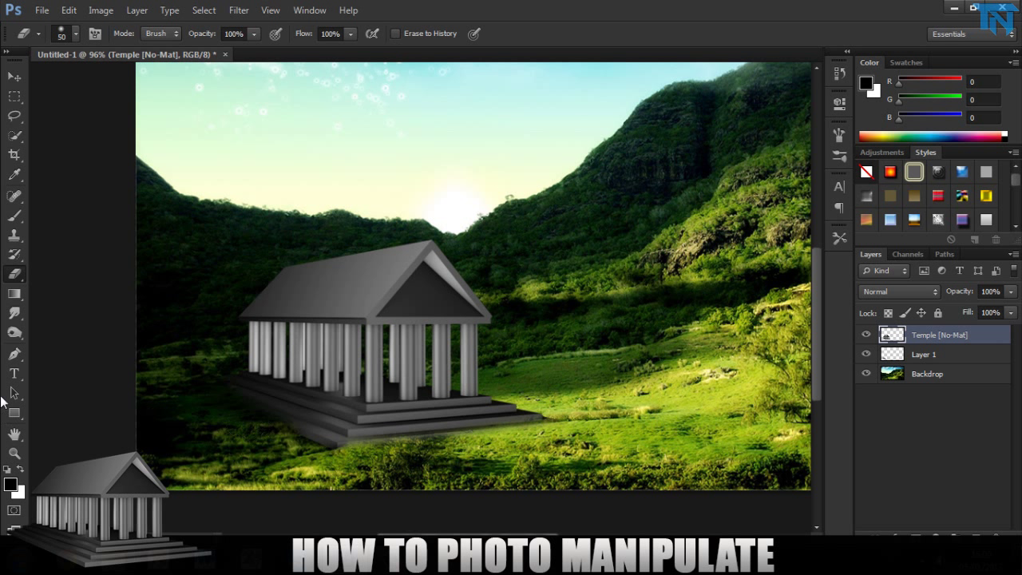
mouse_move(916, 368)
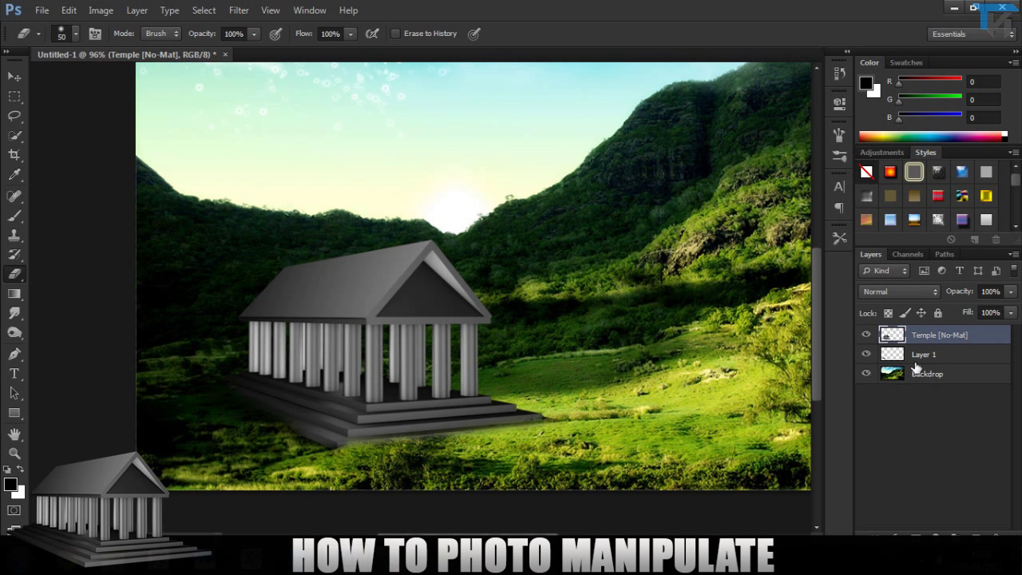
Step: Reposition and touch up the 50% shadow under the temple, then reselect the temple layer
click(923, 354)
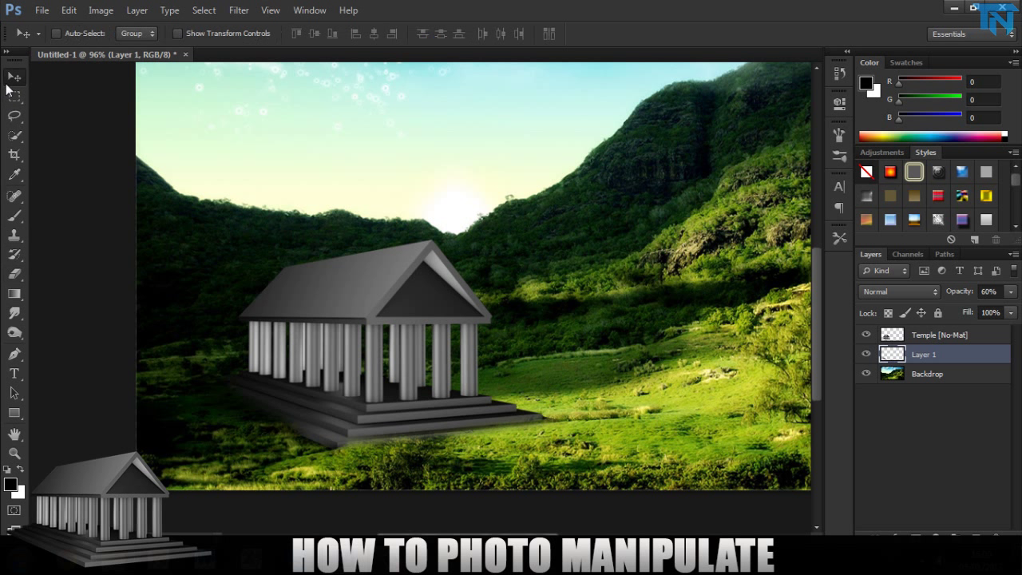
drag(295, 431, 287, 437)
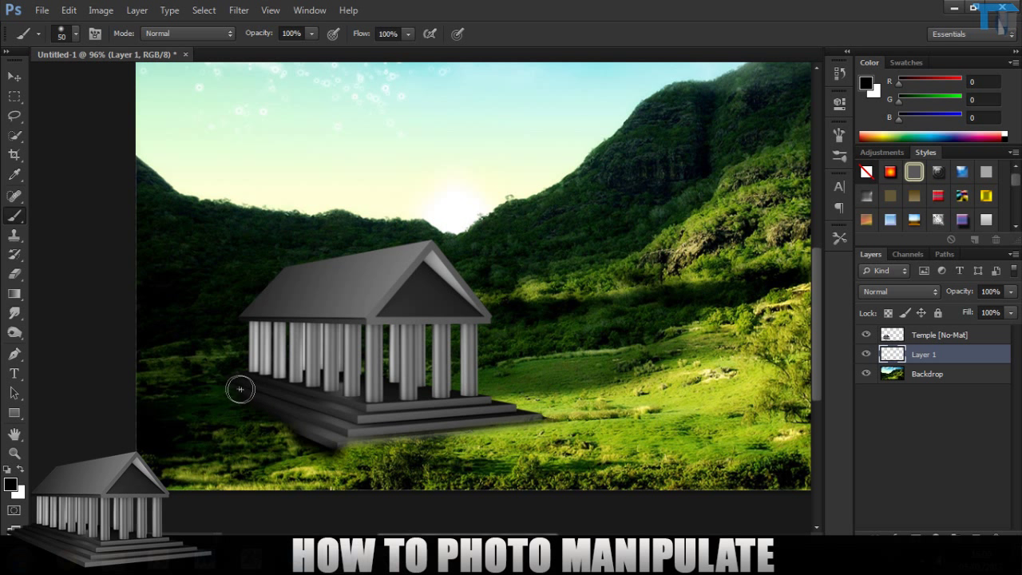
click(898, 291)
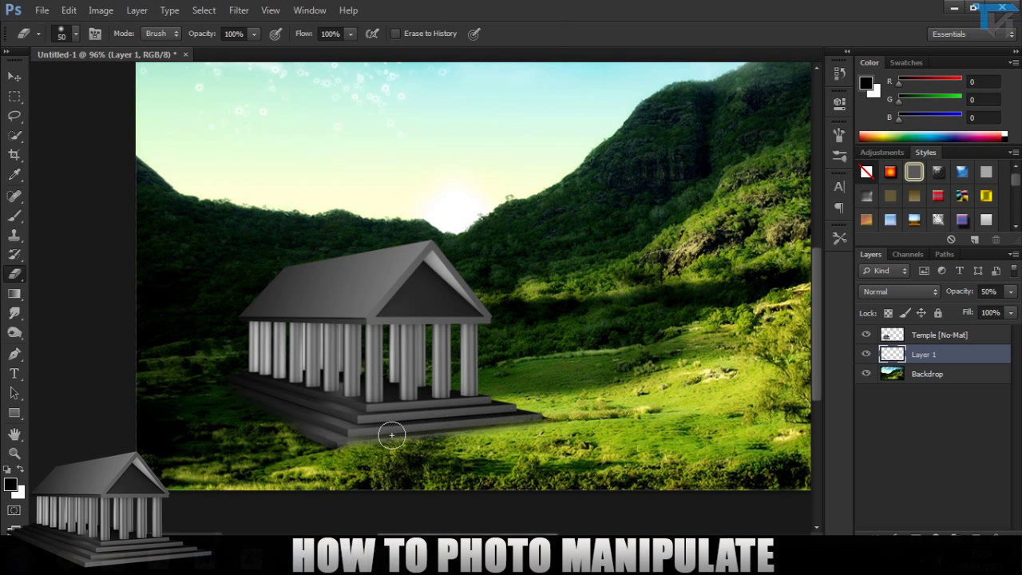
click(939, 334)
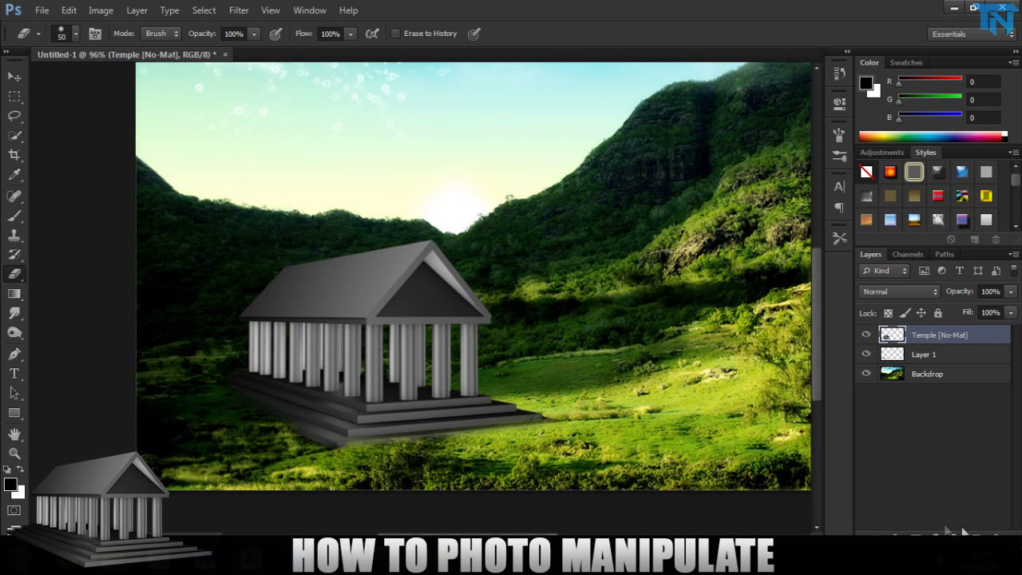
mouse_move(4, 349)
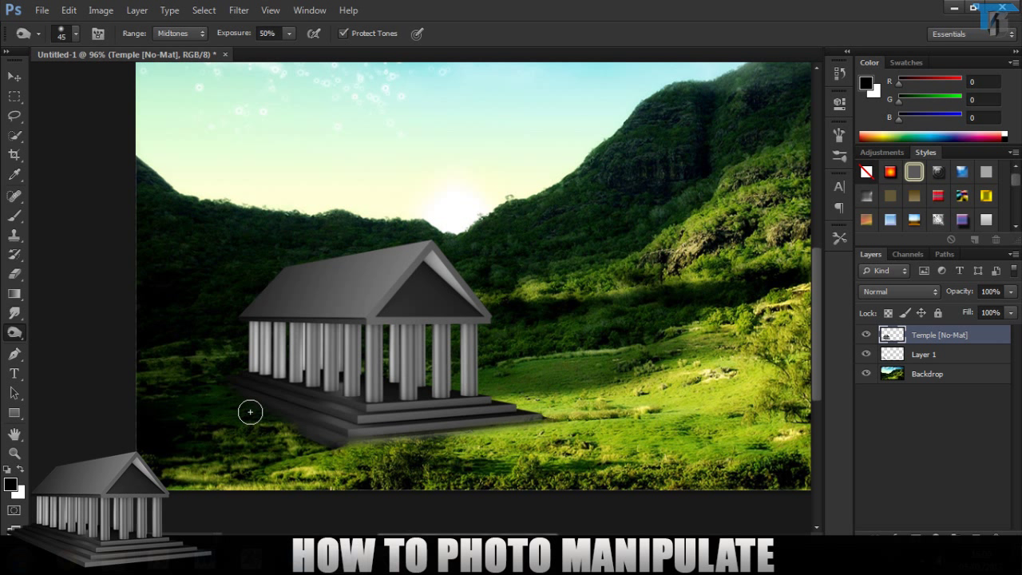
mouse_move(223, 383)
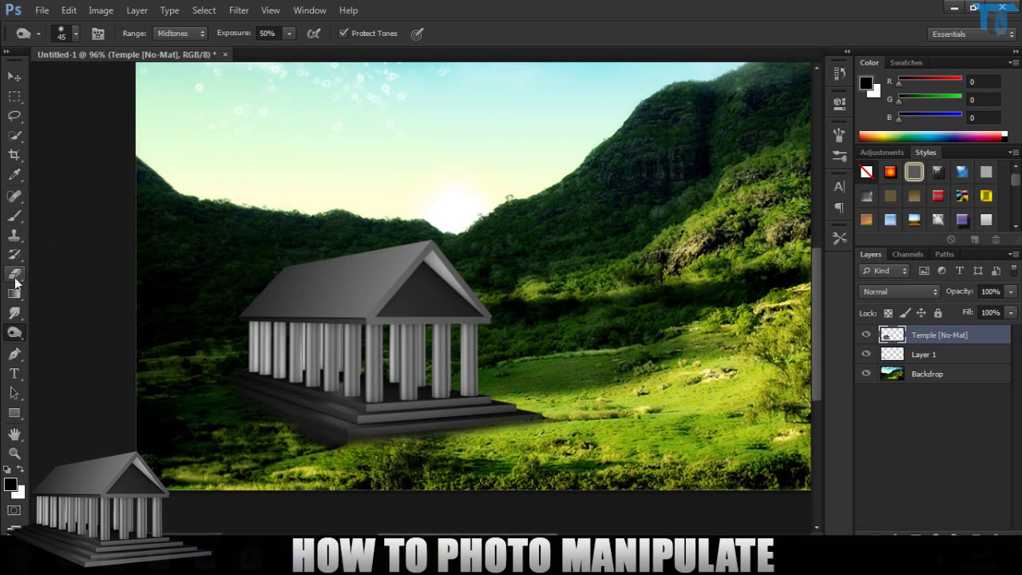
Step: Switch from the Burn tool to the Eraser tool
click(14, 274)
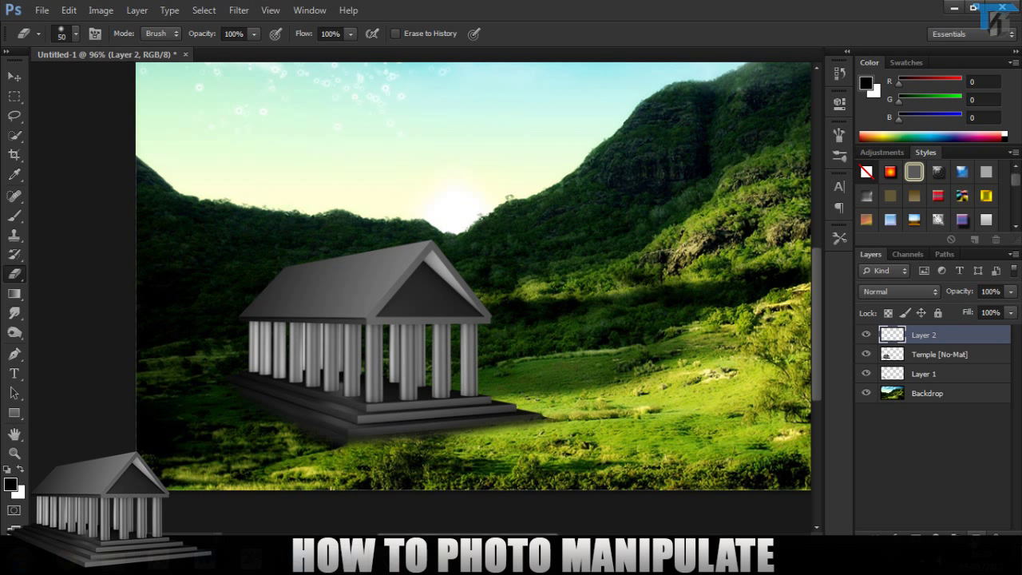
Step: Select the Backdrop layer, then open the Temple layer's Layer Style settings
click(926, 393)
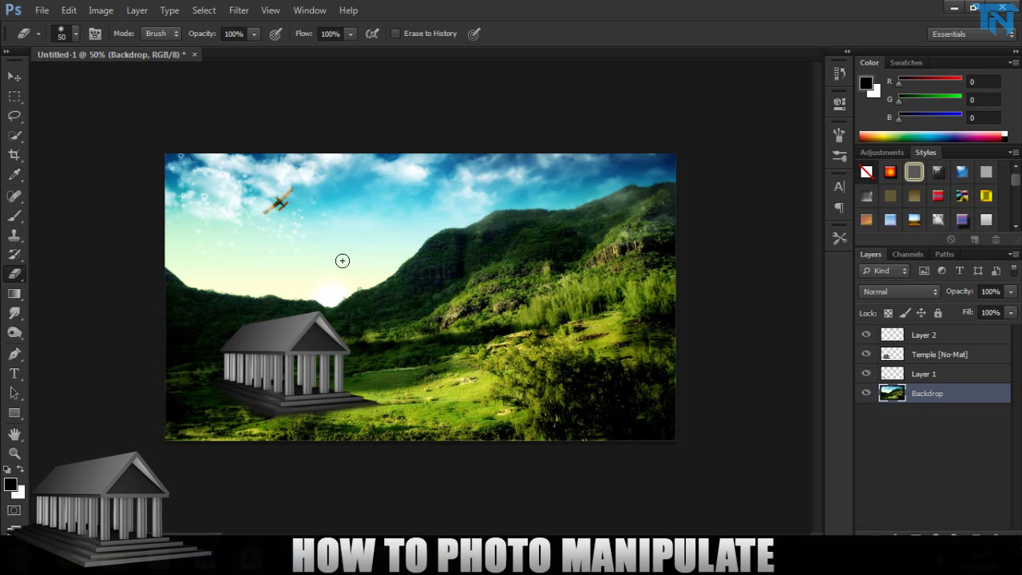
mouse_move(260, 299)
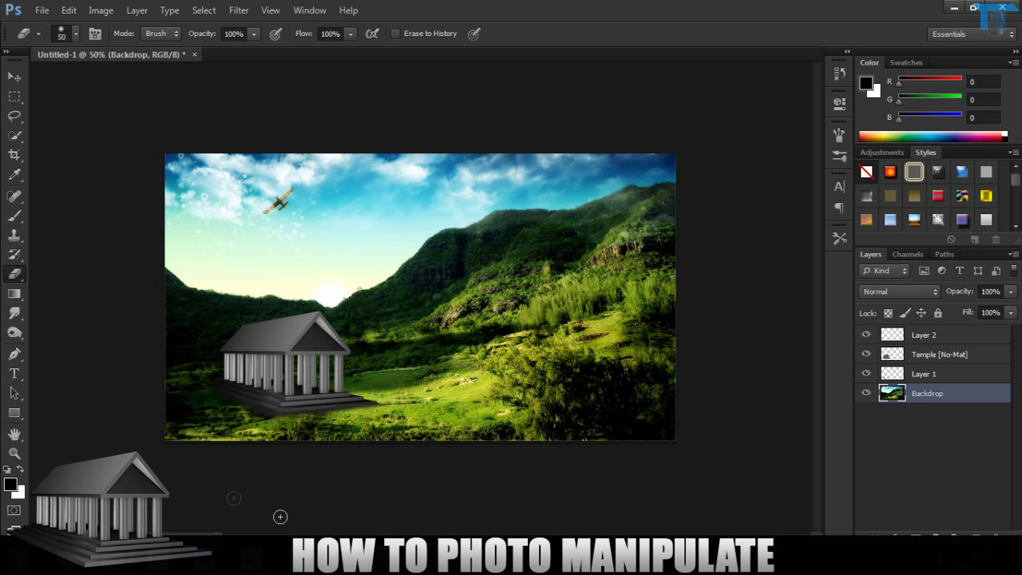
click(939, 354)
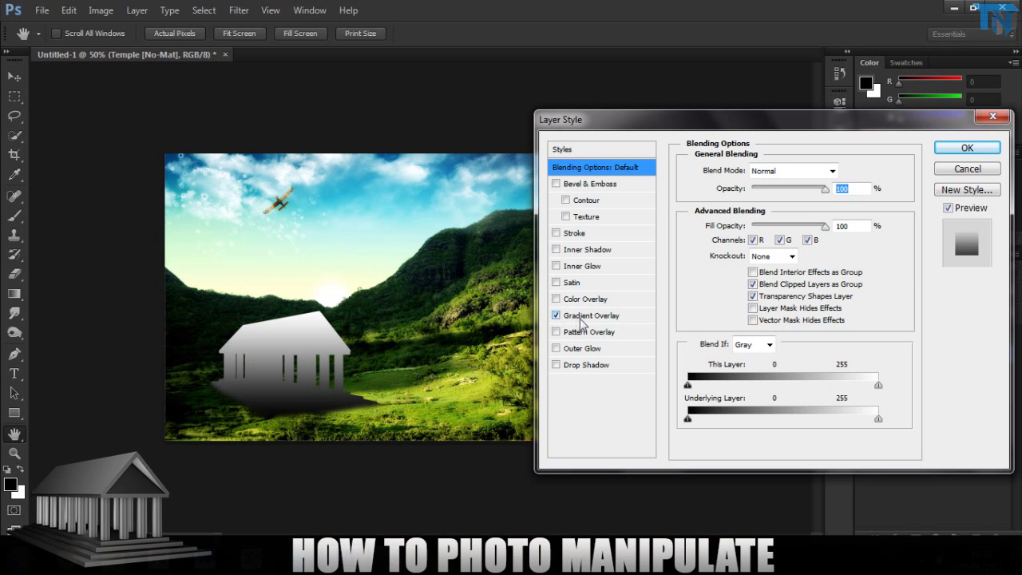
Step: Give the temple a dark-to-light green Gradient Overlay at reduced opacity
click(592, 314)
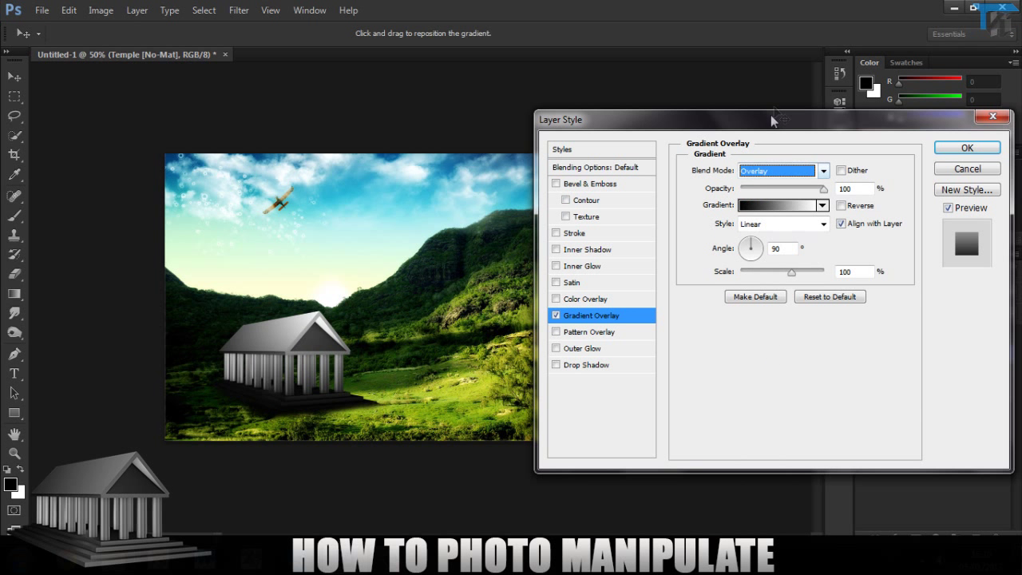
click(778, 205)
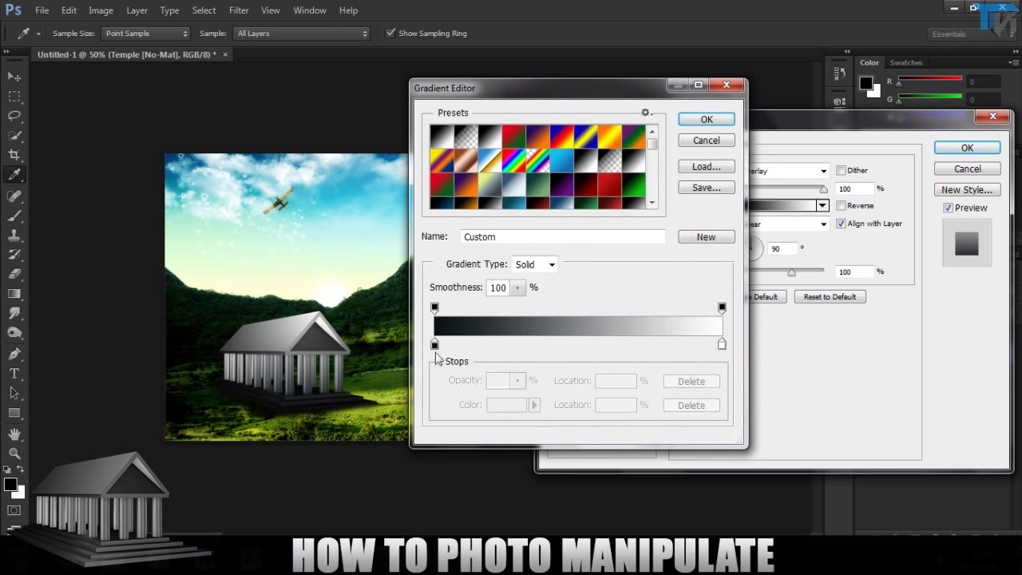
click(435, 344)
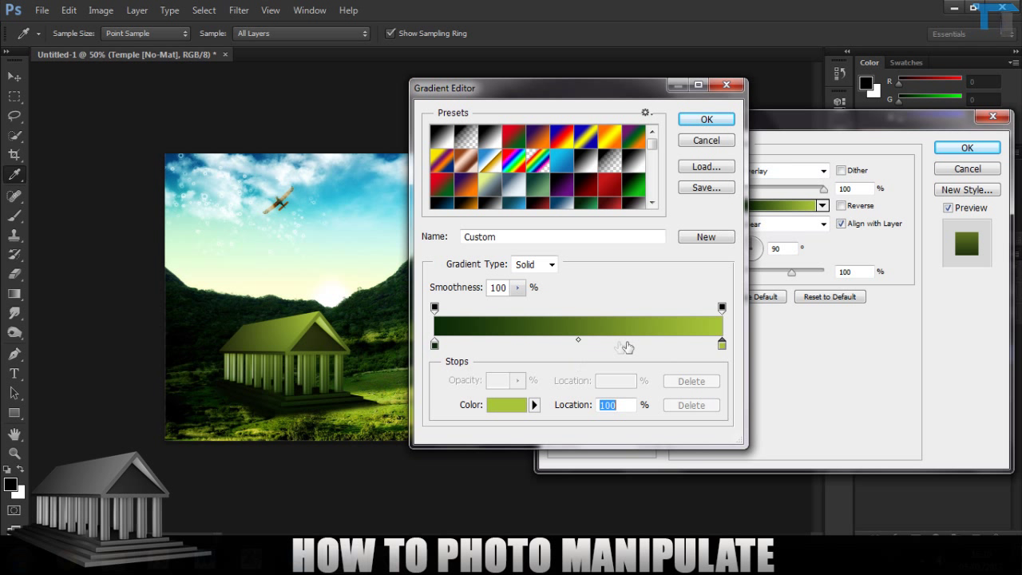
click(574, 344)
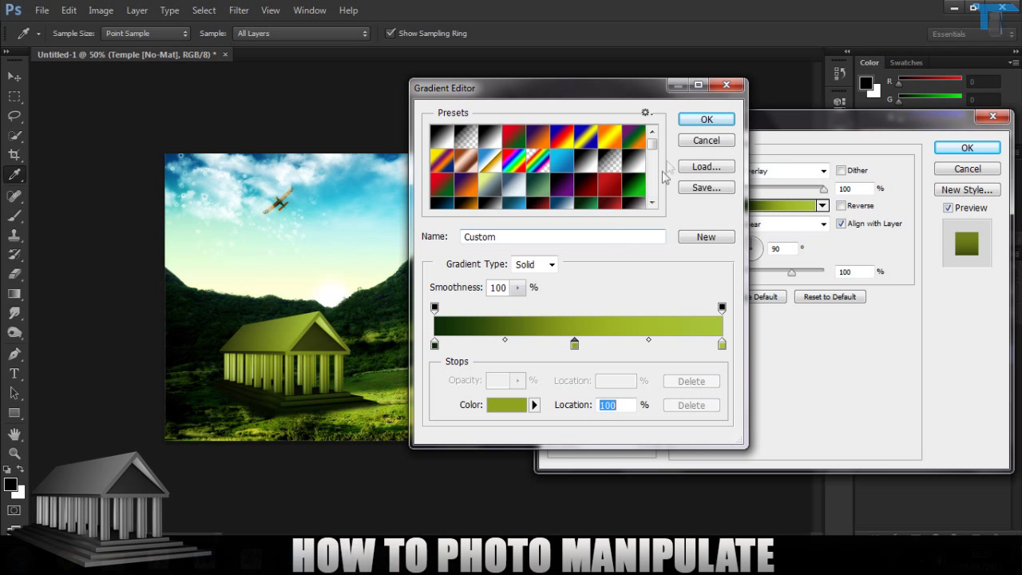
click(705, 118)
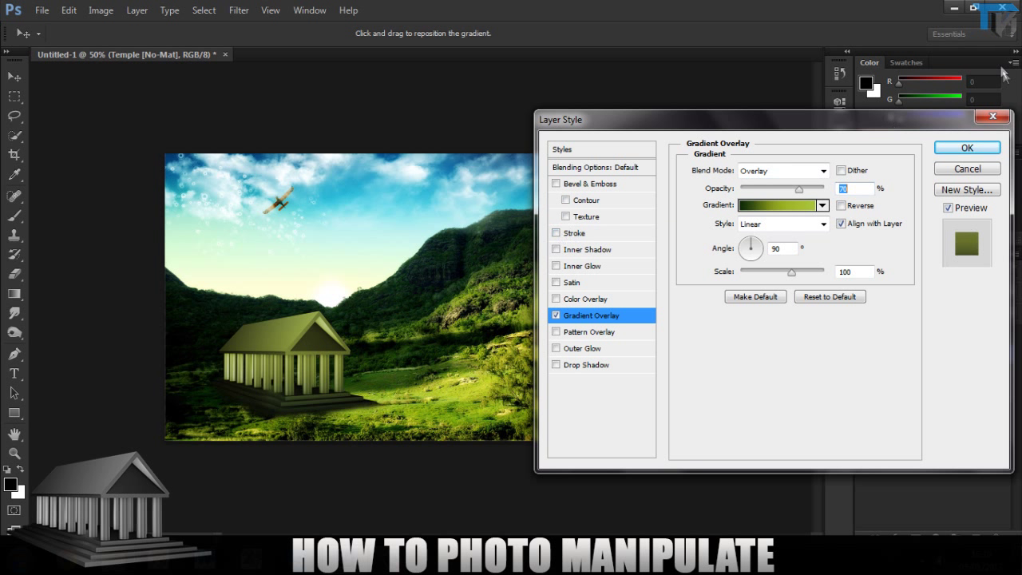
click(966, 147)
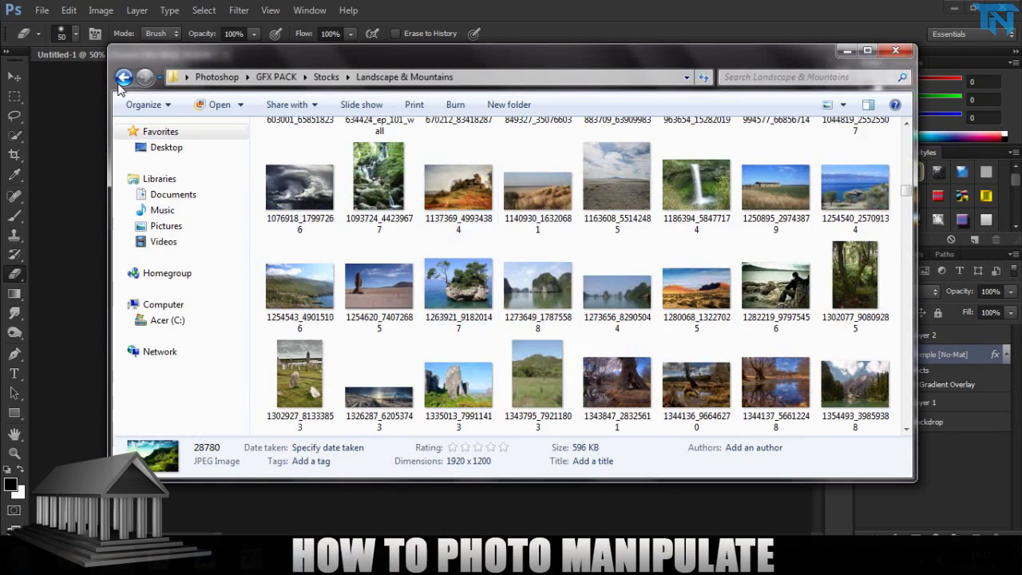
Step: Go back to the stock image categories and open another category for the grass texture
click(124, 77)
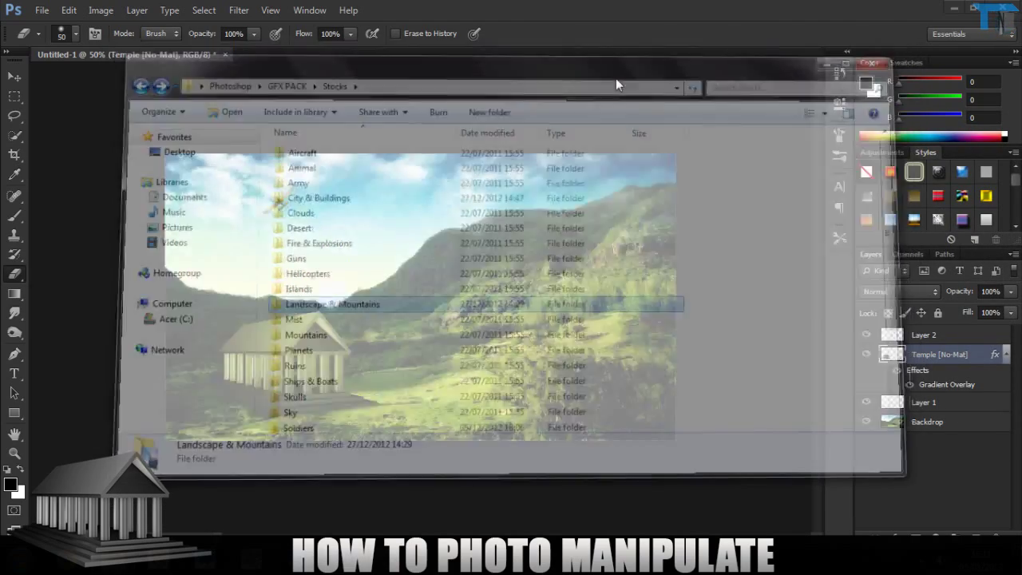
click(869, 63)
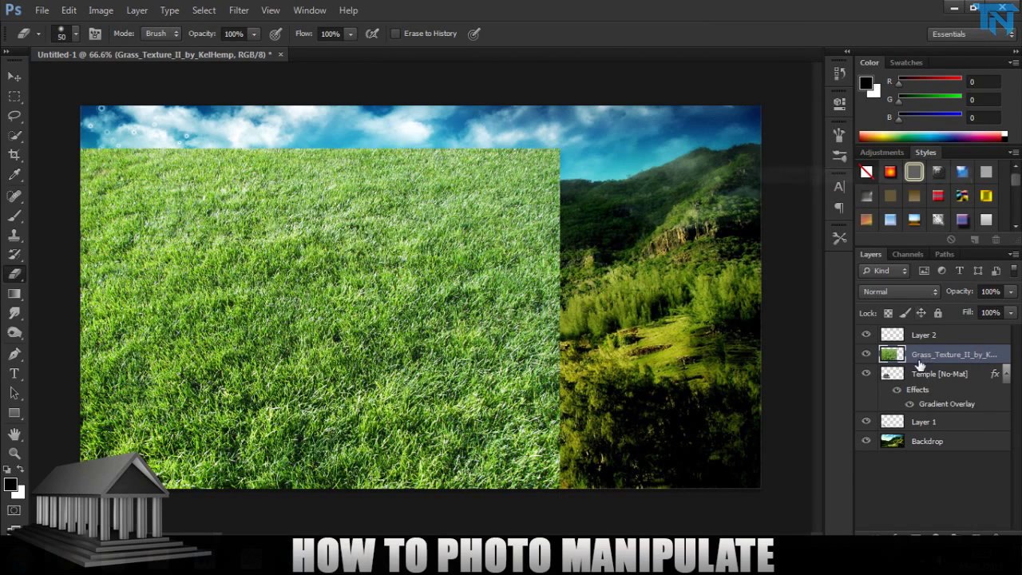
Step: Rename the layer 'Grasss Texture' and blend it in Color Dodge at 20% opacity
double_click(954, 354)
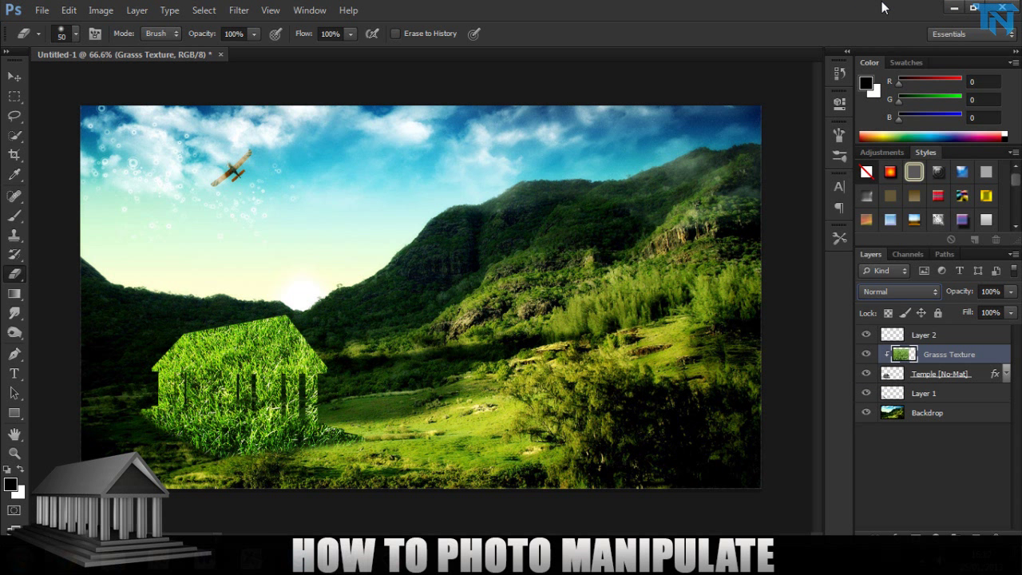
click(898, 291)
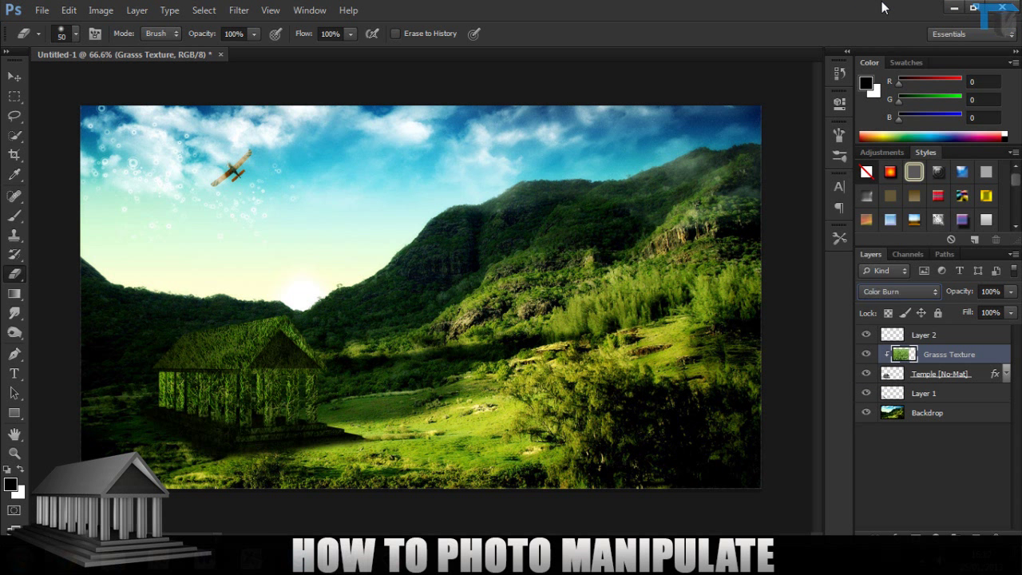
click(897, 290)
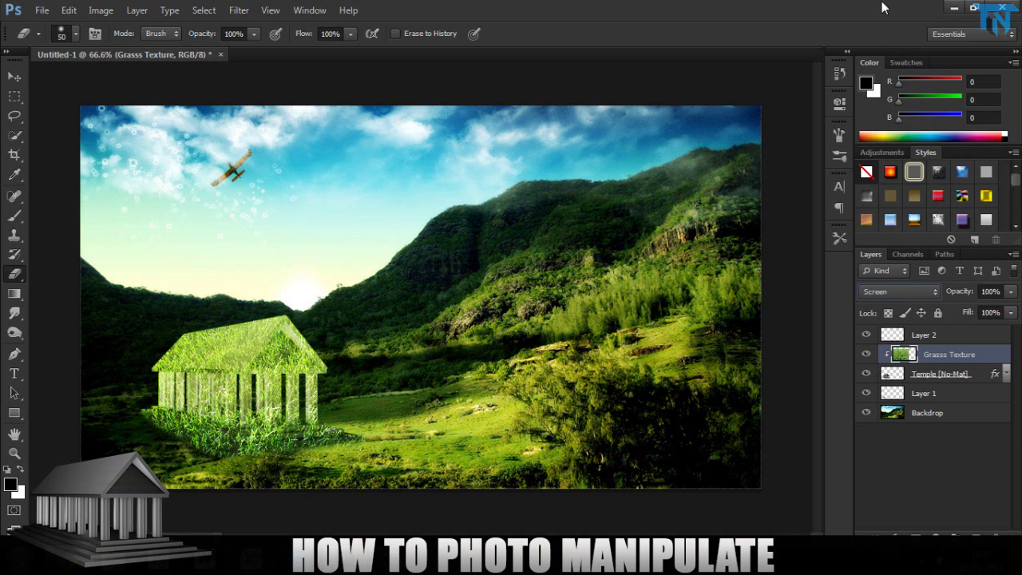
click(898, 290)
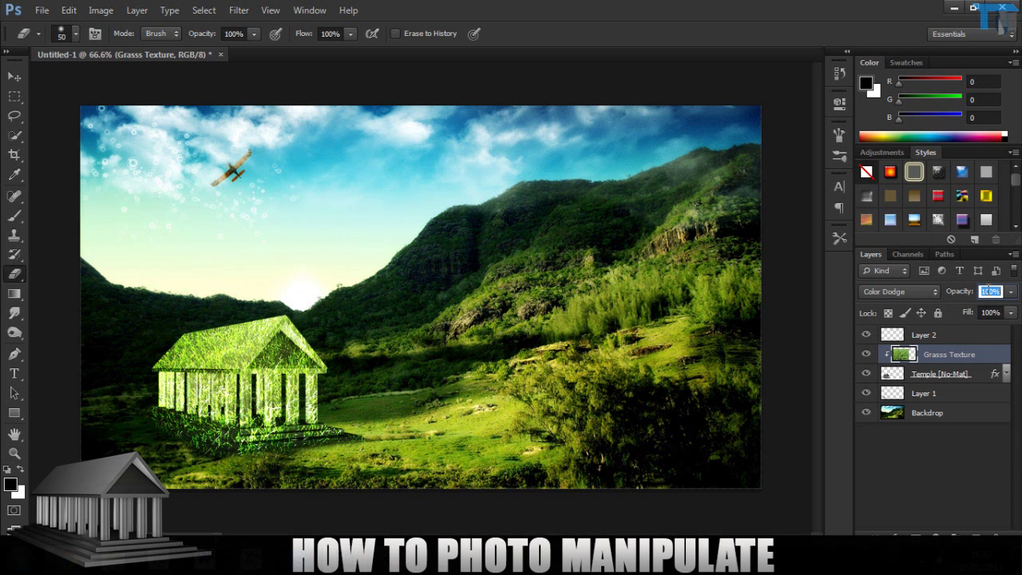
text(20)
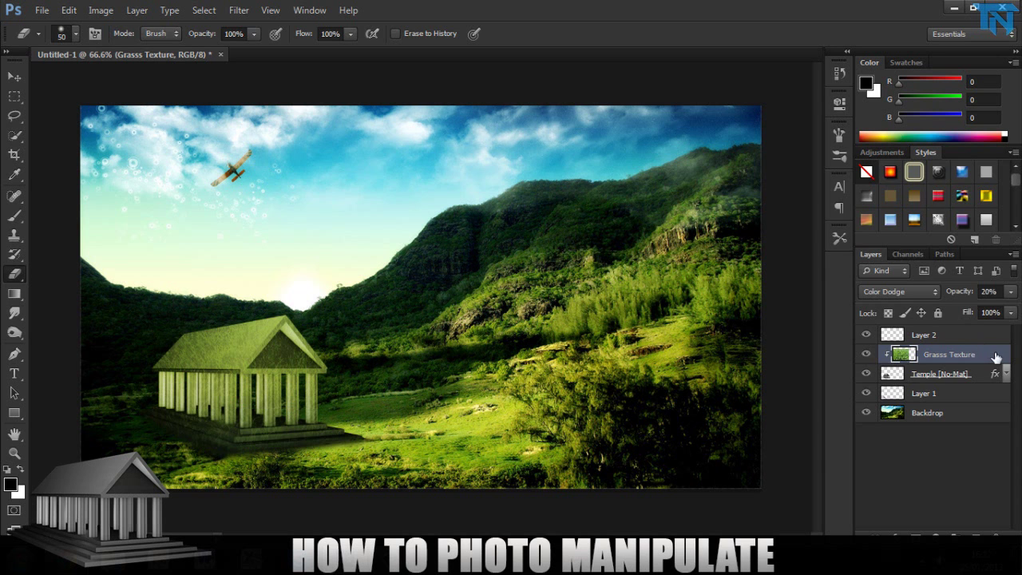
double_click(949, 354)
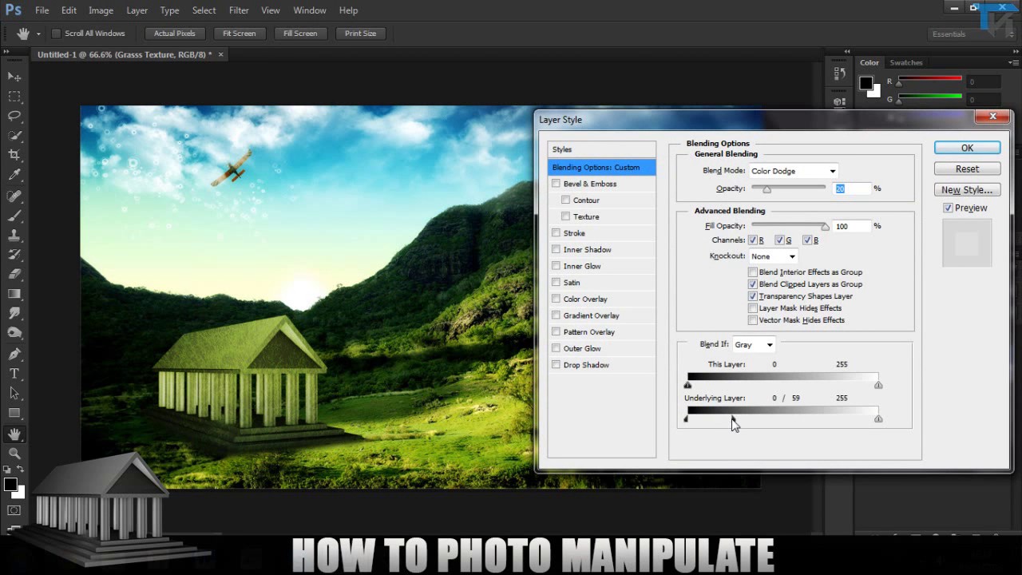
Step: Fade out the grass texture's darkest tones with a Blend If slider and apply
drag(688, 385, 758, 384)
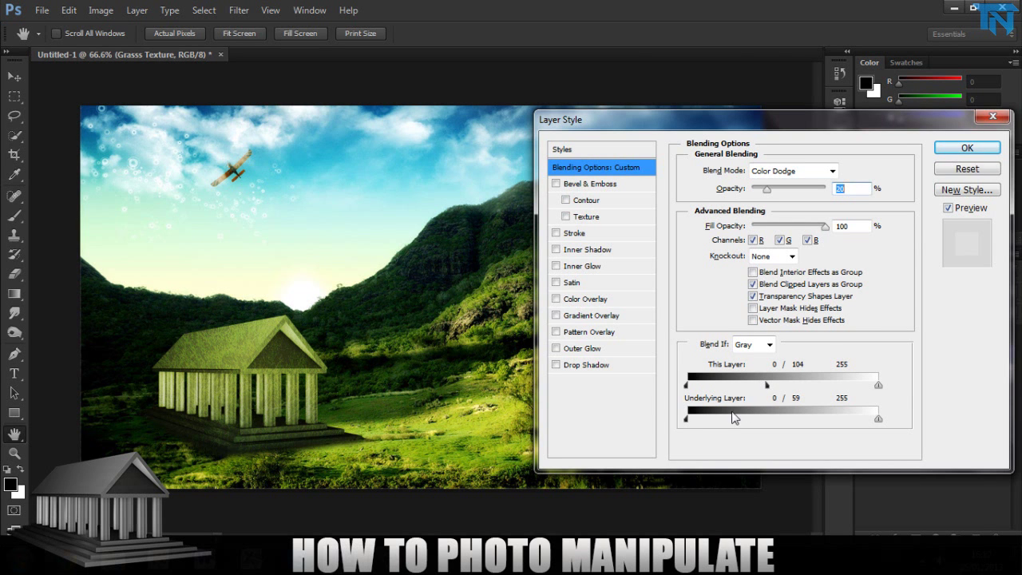
click(966, 147)
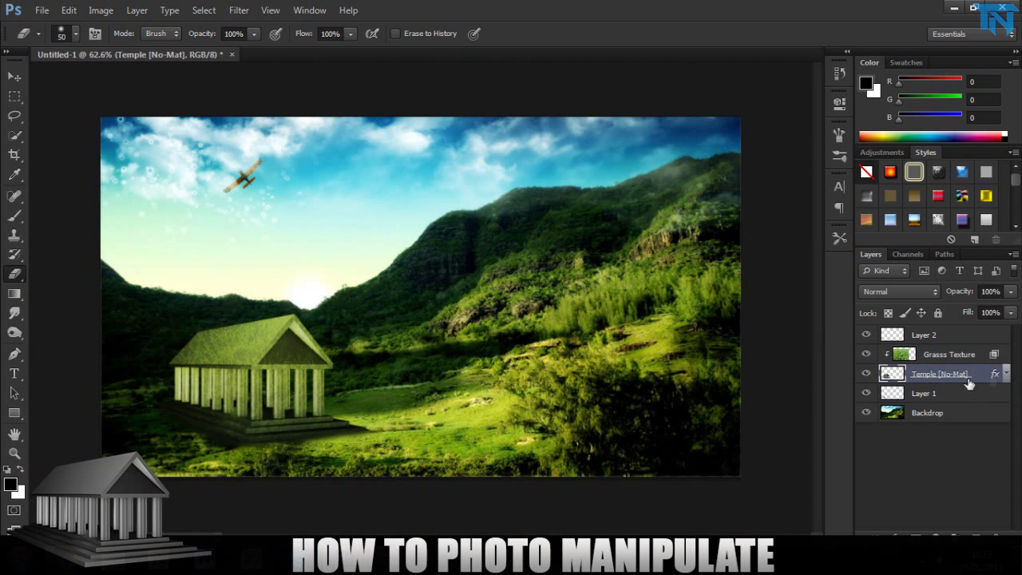
Step: Expand and then collapse the Temple layer's effects list
click(1006, 373)
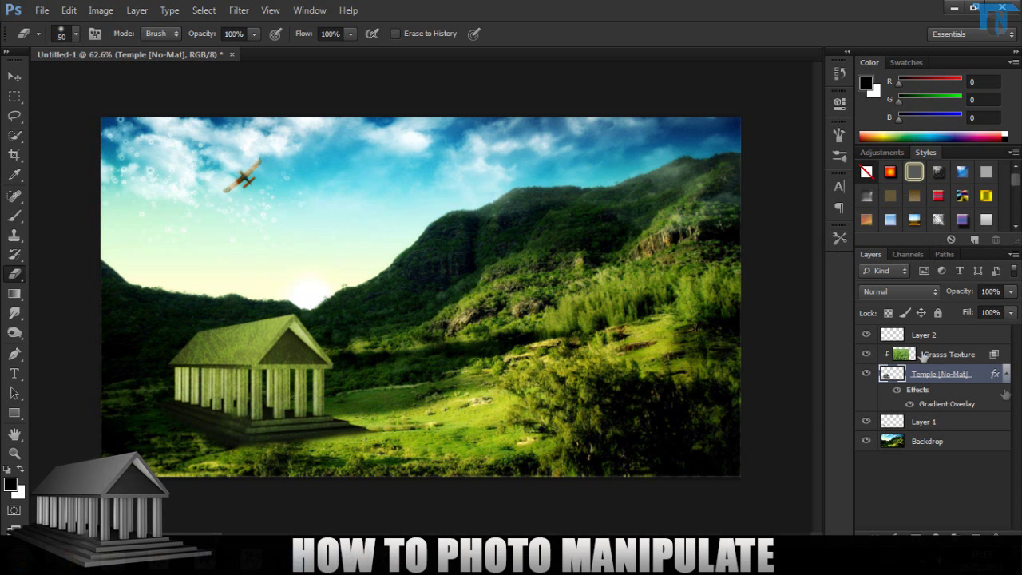
click(926, 412)
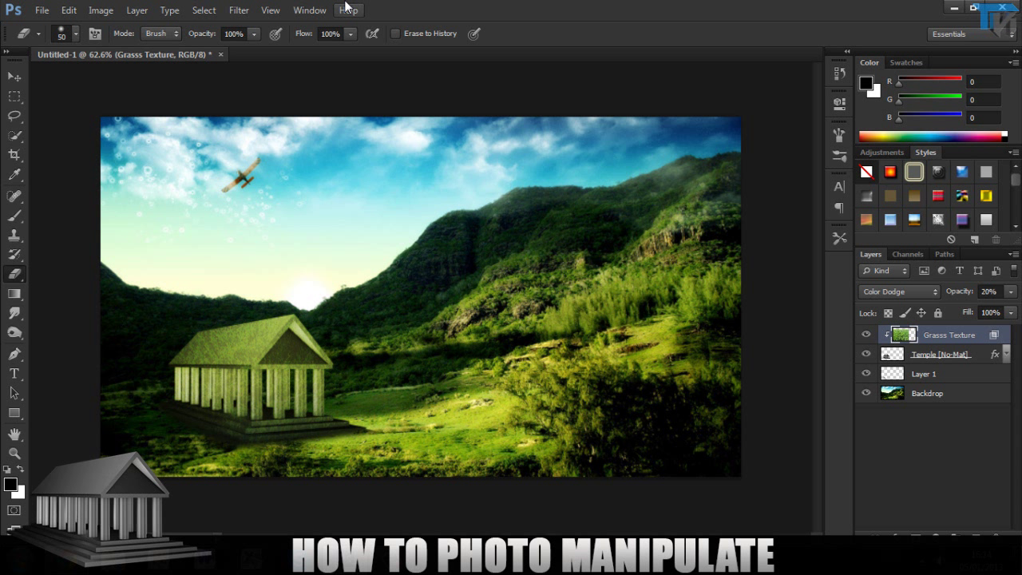
mouse_move(567, 51)
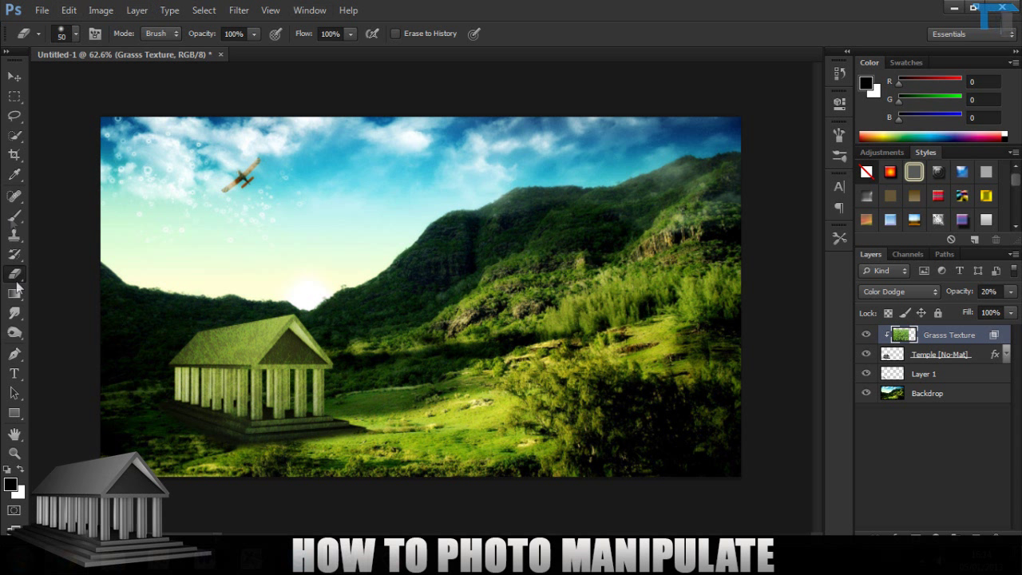
mouse_move(575, 340)
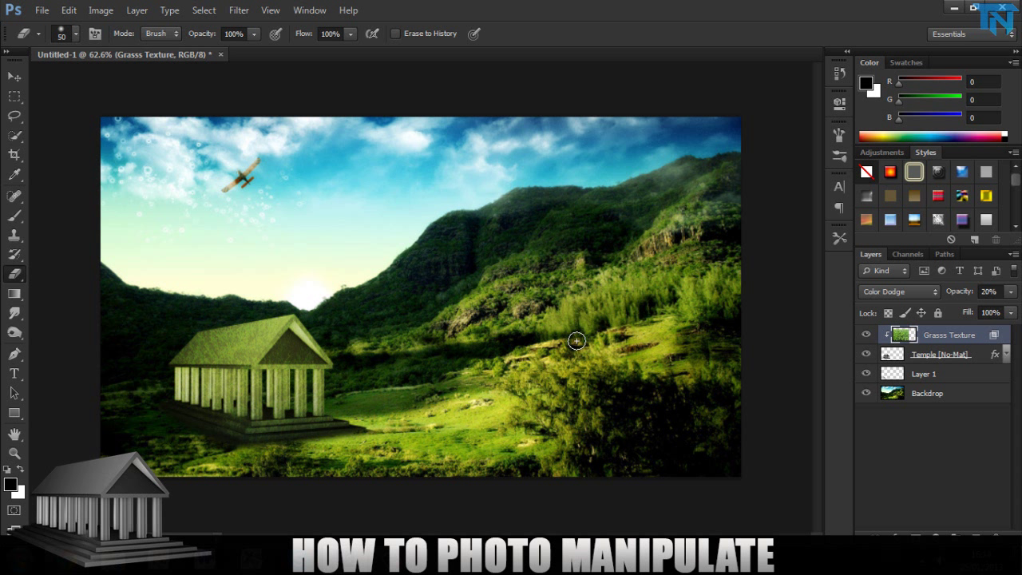